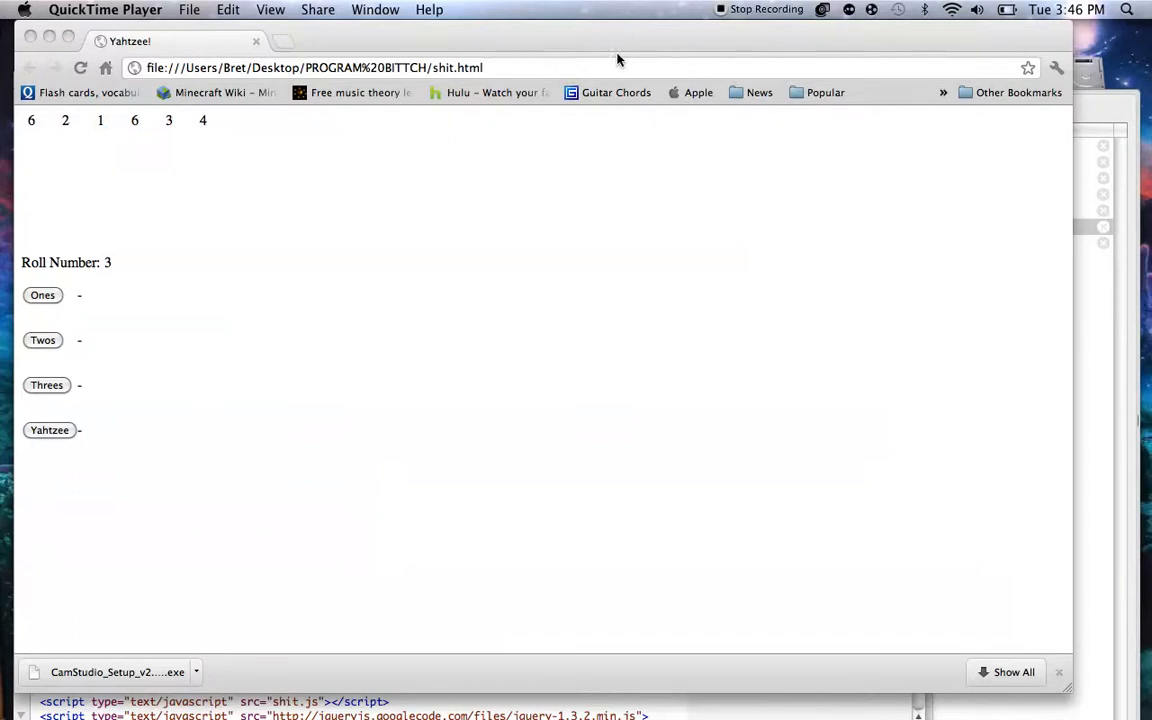
pyautogui.moveTo(630, 44)
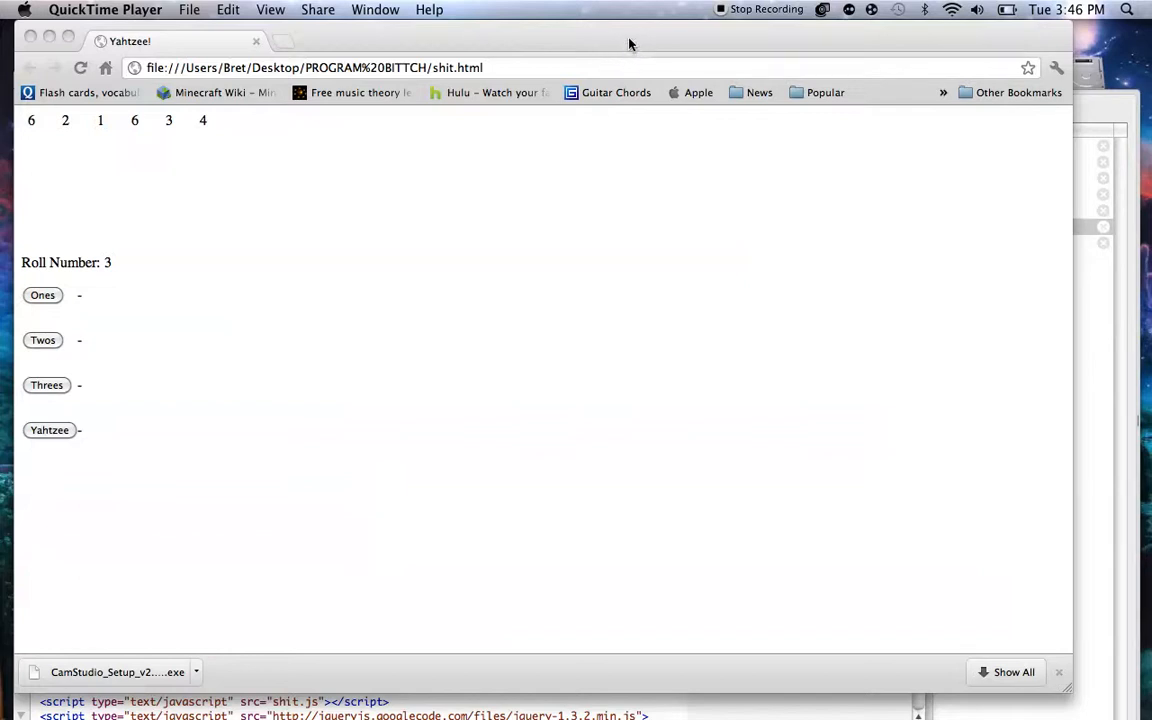
pyautogui.moveTo(630, 40)
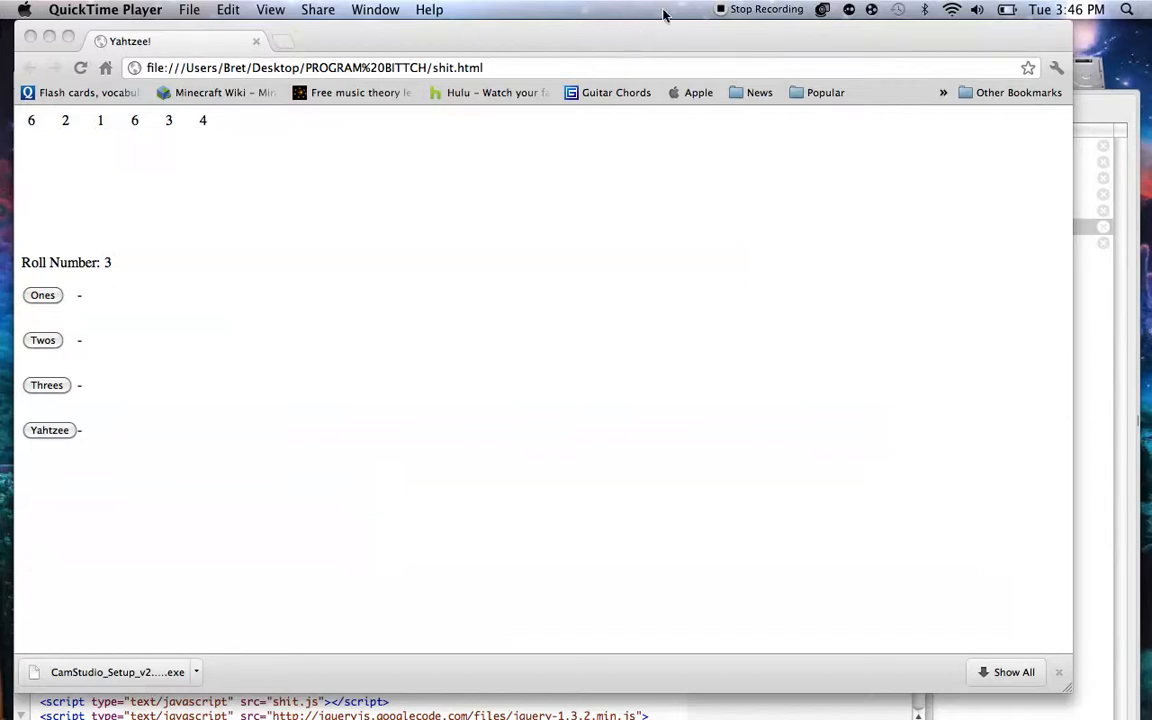
pyautogui.moveTo(700, 66)
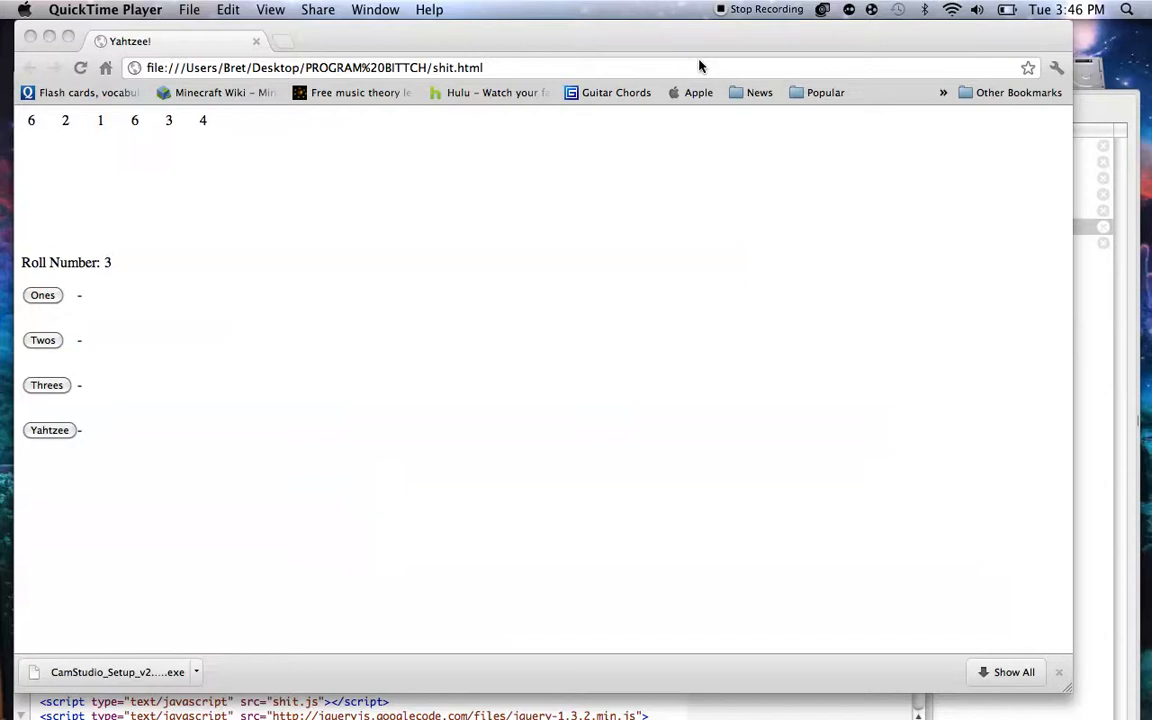
pyautogui.moveTo(720, 55)
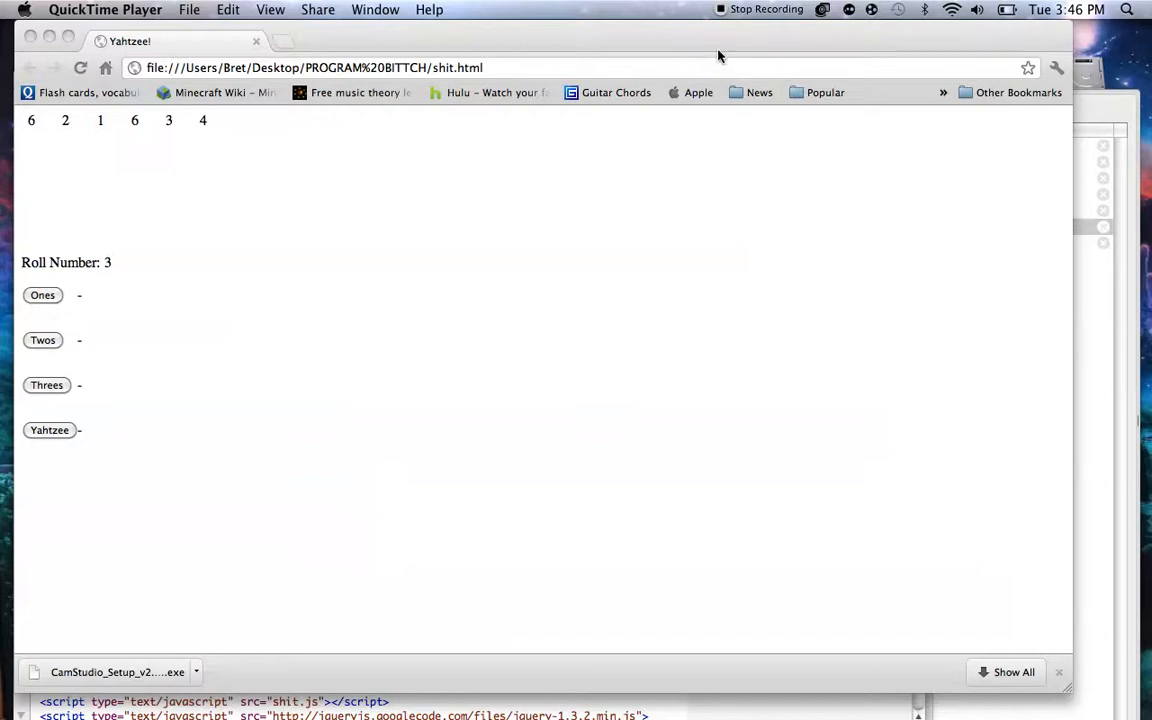
pyautogui.moveTo(724, 55)
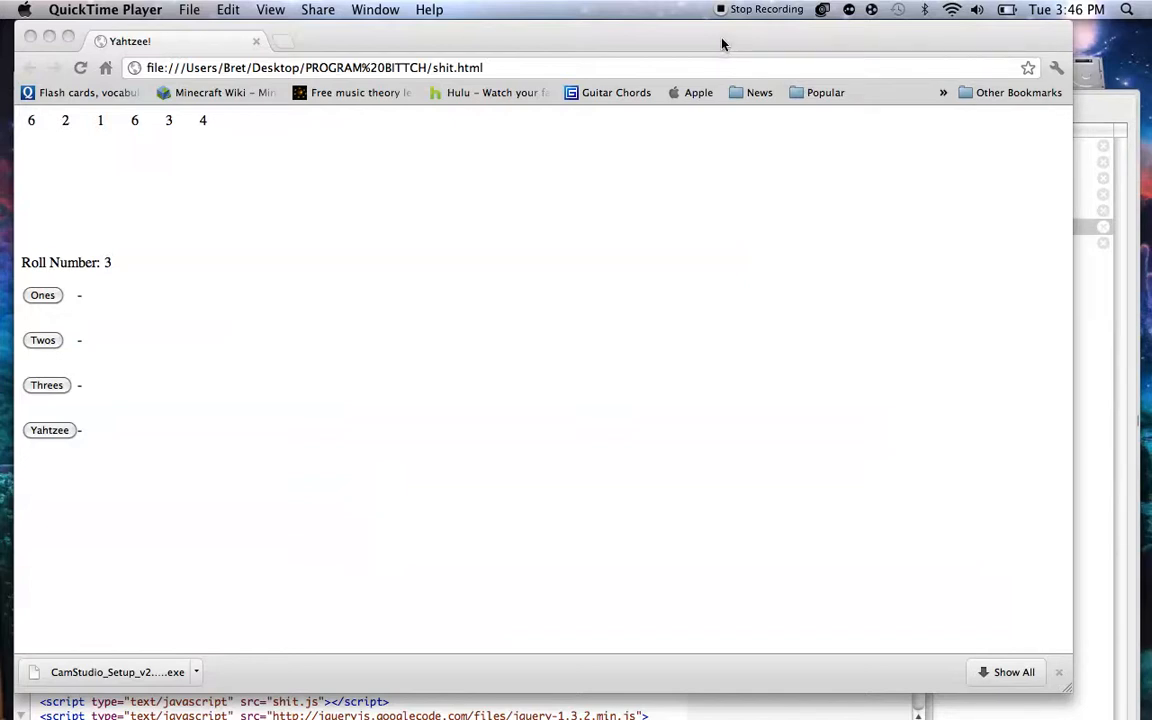
pyautogui.moveTo(722, 43)
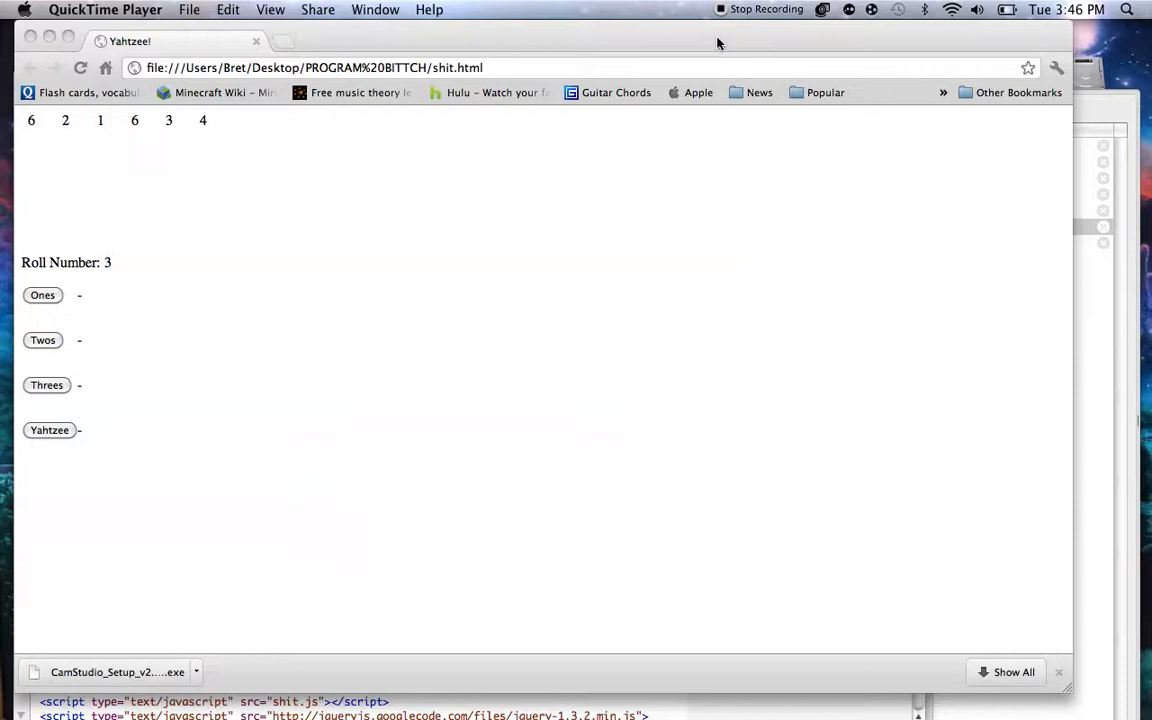
pyautogui.moveTo(670, 45)
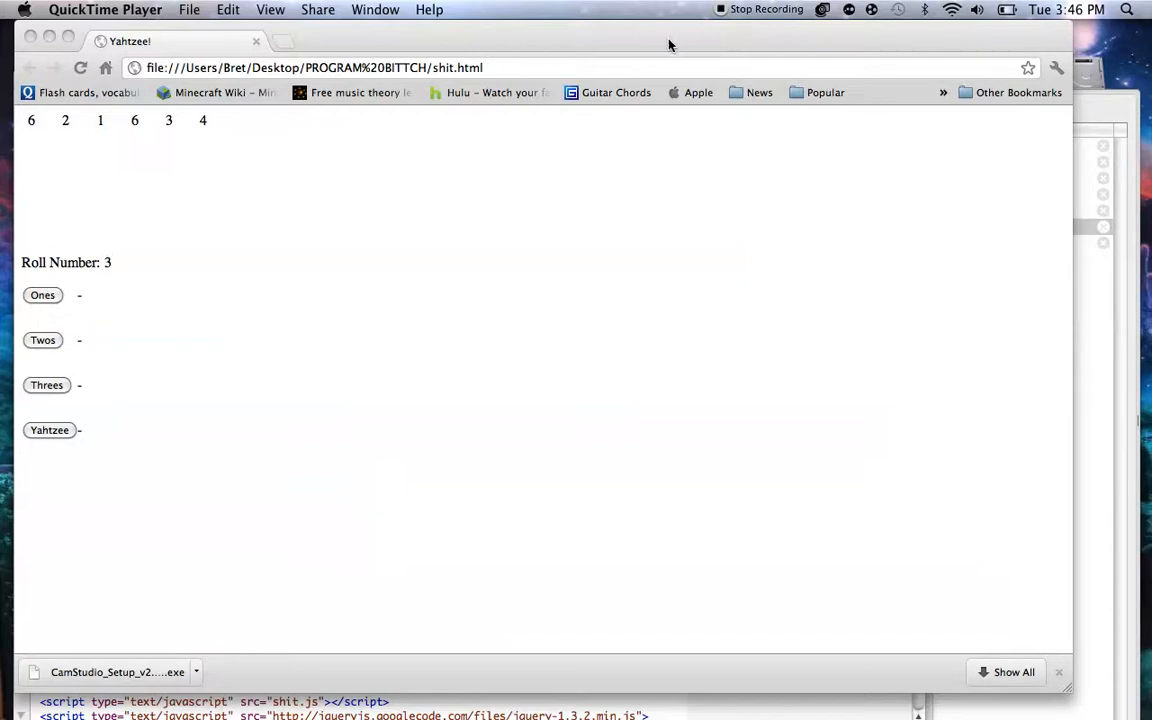
pyautogui.moveTo(628, 60)
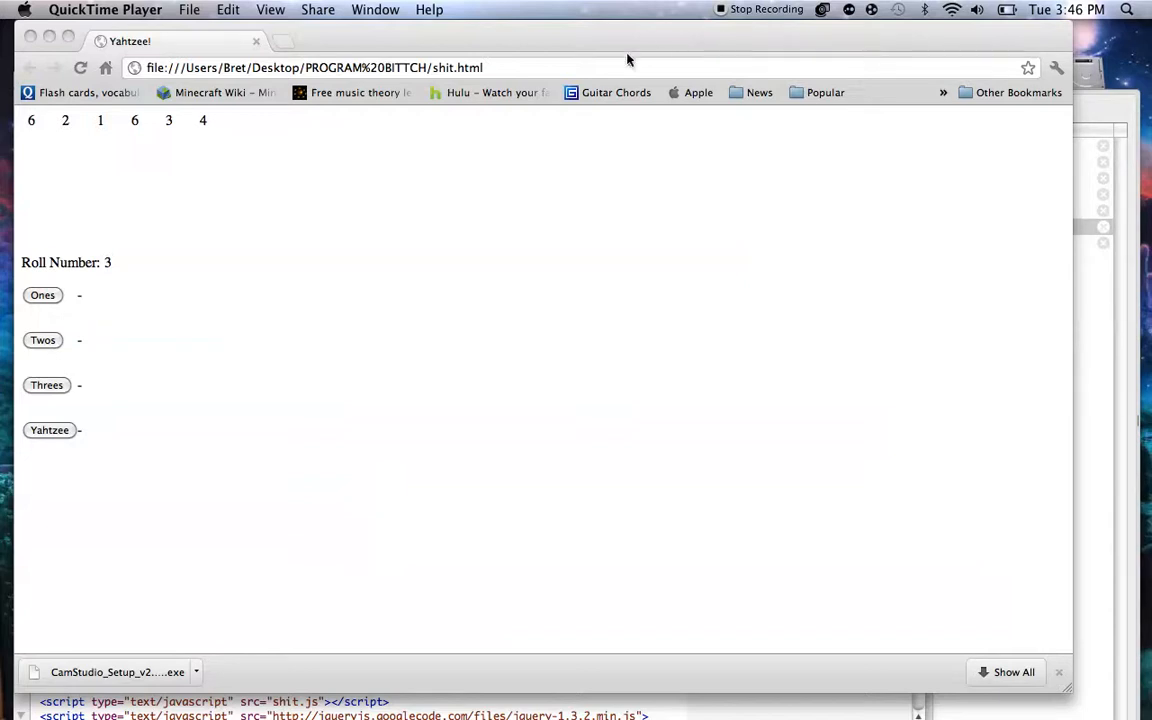
pyautogui.moveTo(555, 45)
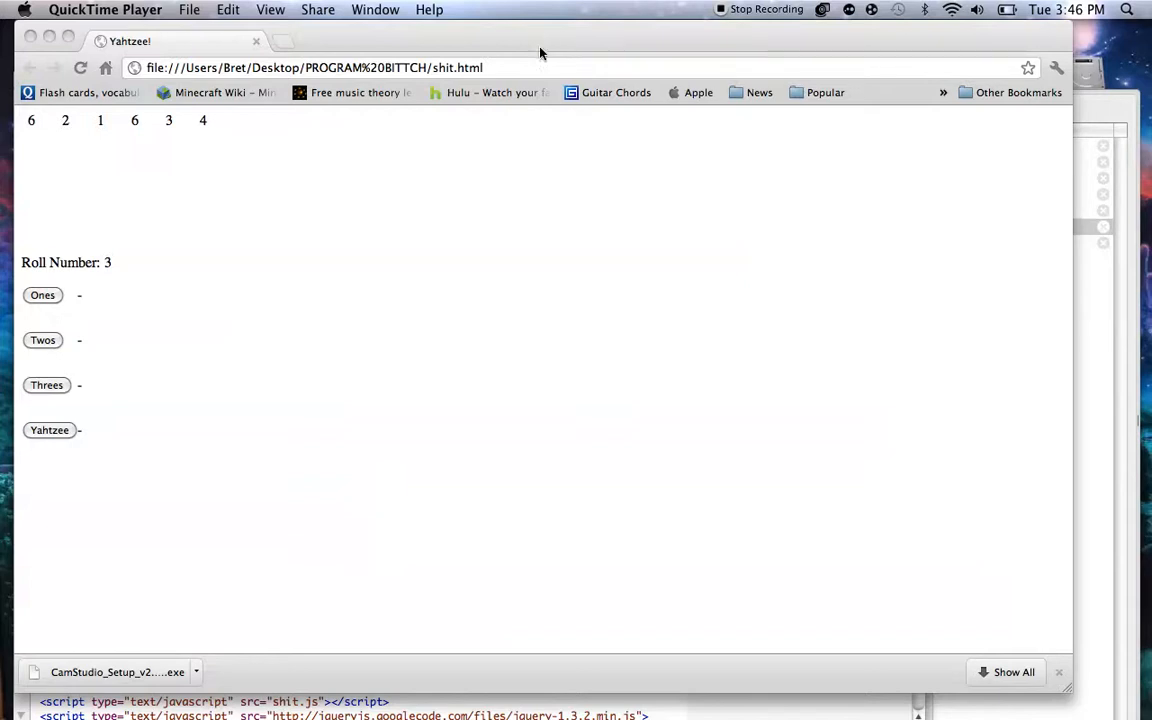
pyautogui.moveTo(342, 124)
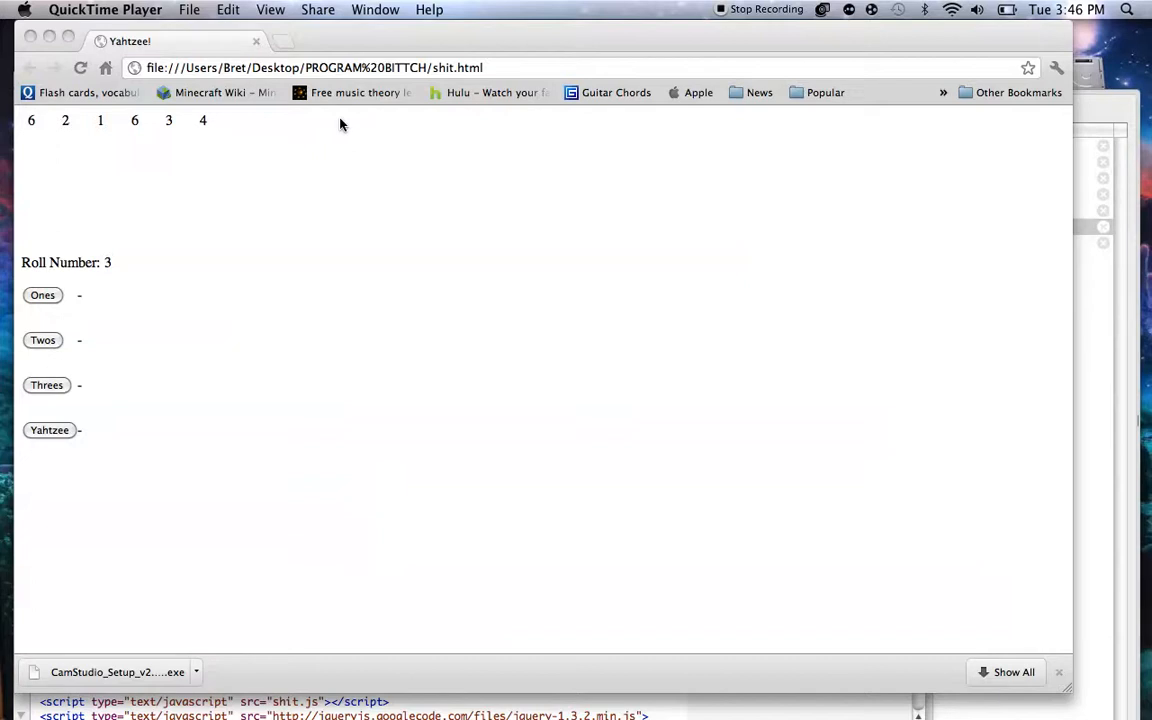
pyautogui.moveTo(268, 206)
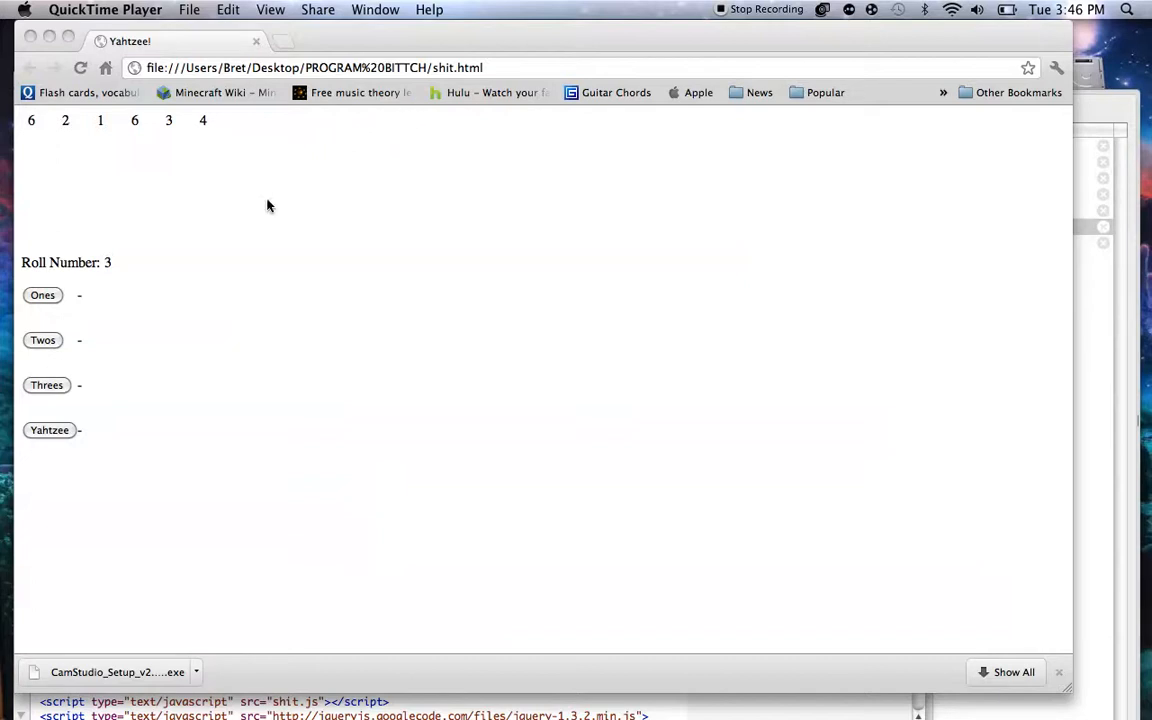
# Roll the Yahtzee dice, score 6 for Twos and 0 for Ones, then view the HTML source
pyautogui.click(315, 67)
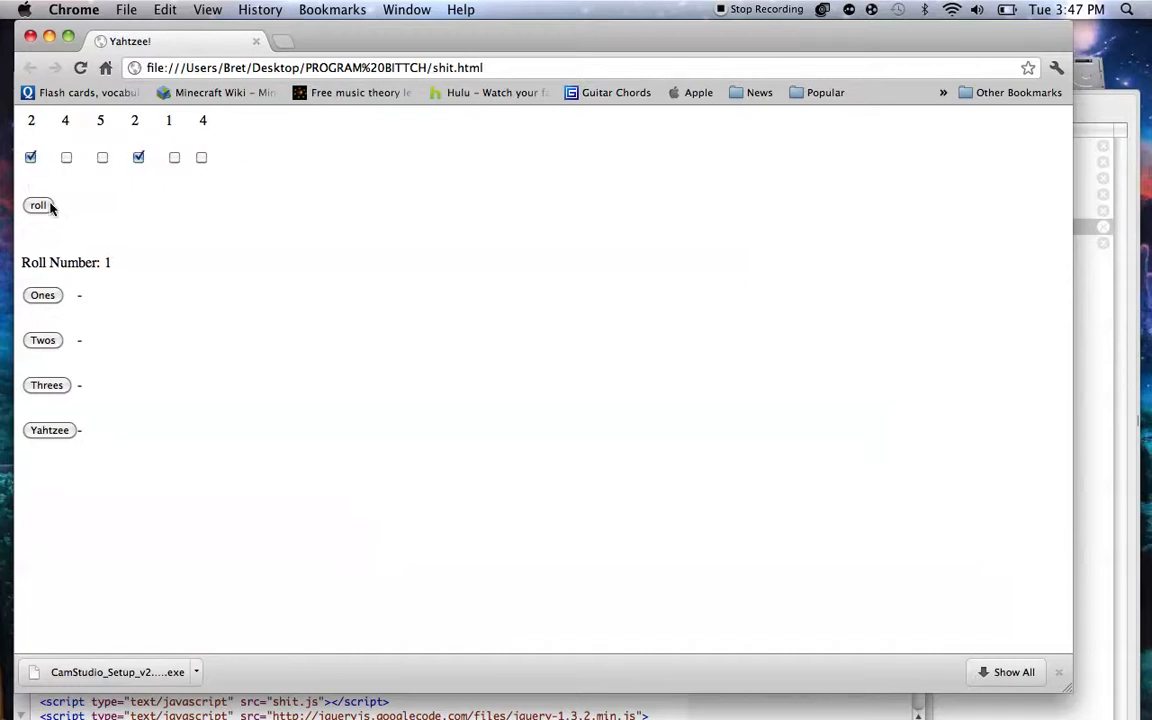
pyautogui.click(38, 205)
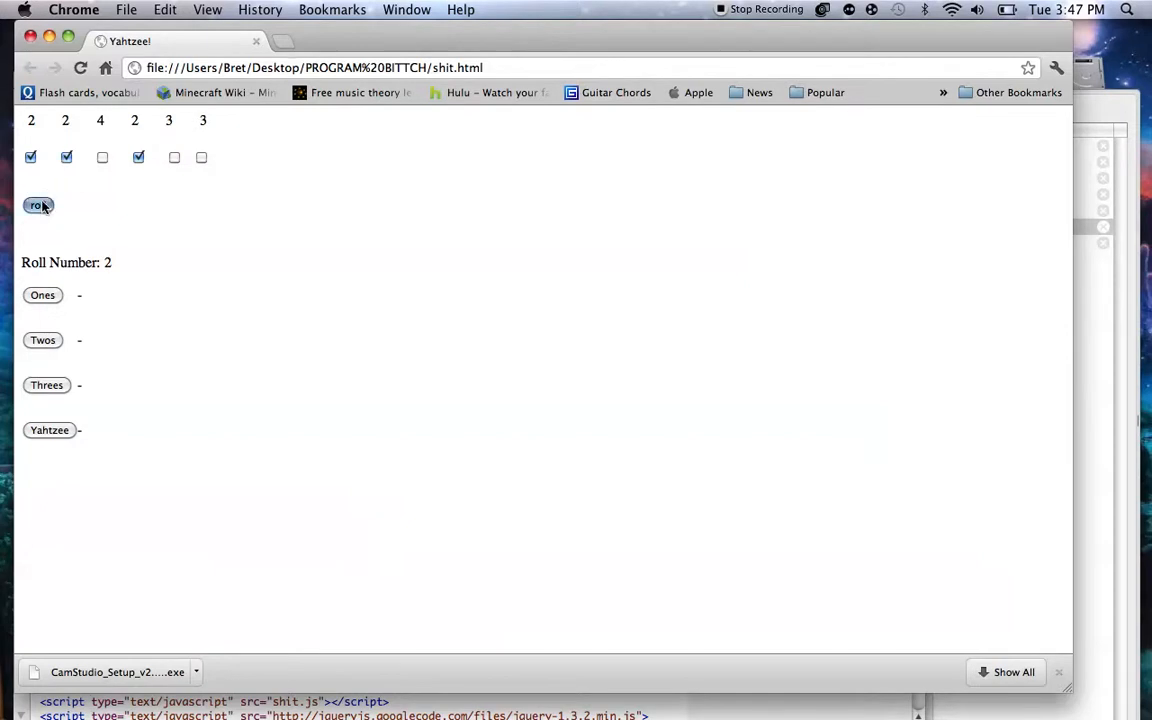
pyautogui.click(38, 205)
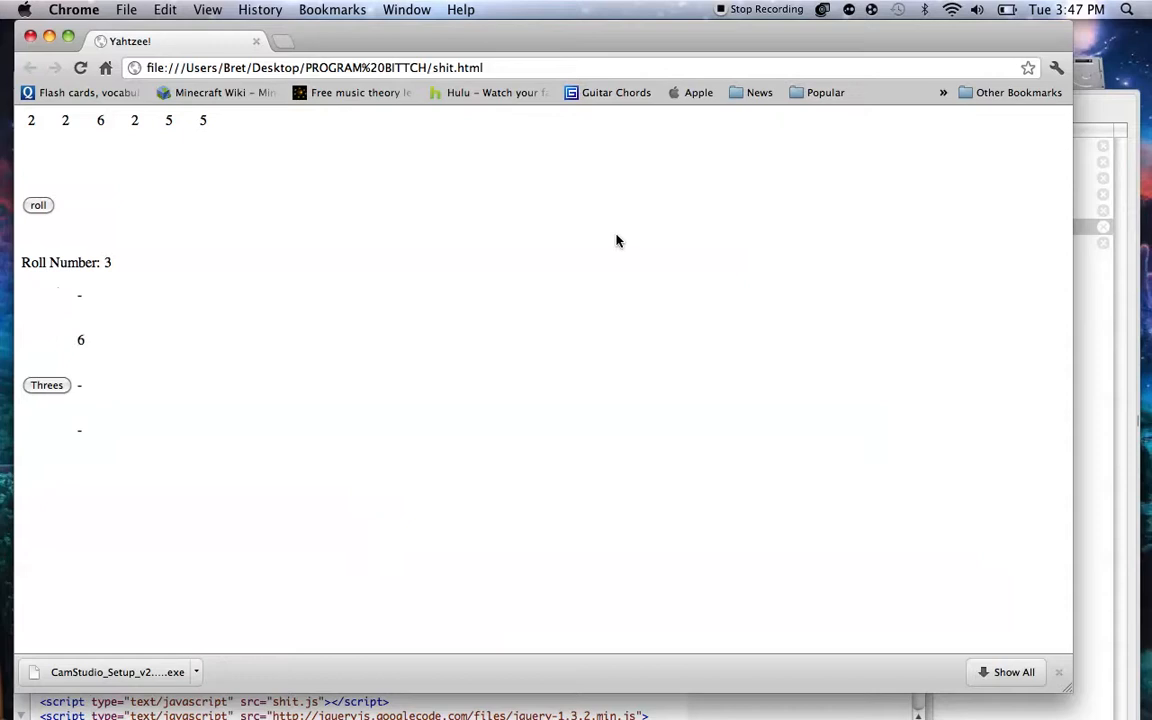
pyautogui.click(38, 205)
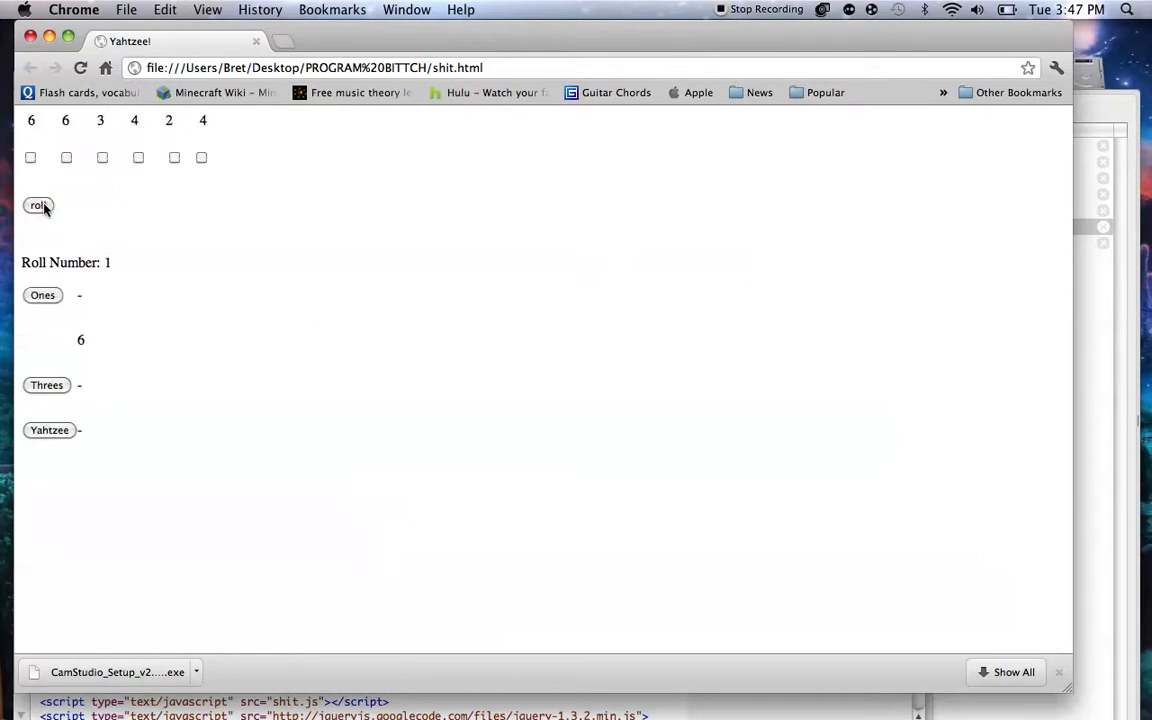
pyautogui.moveTo(83, 375)
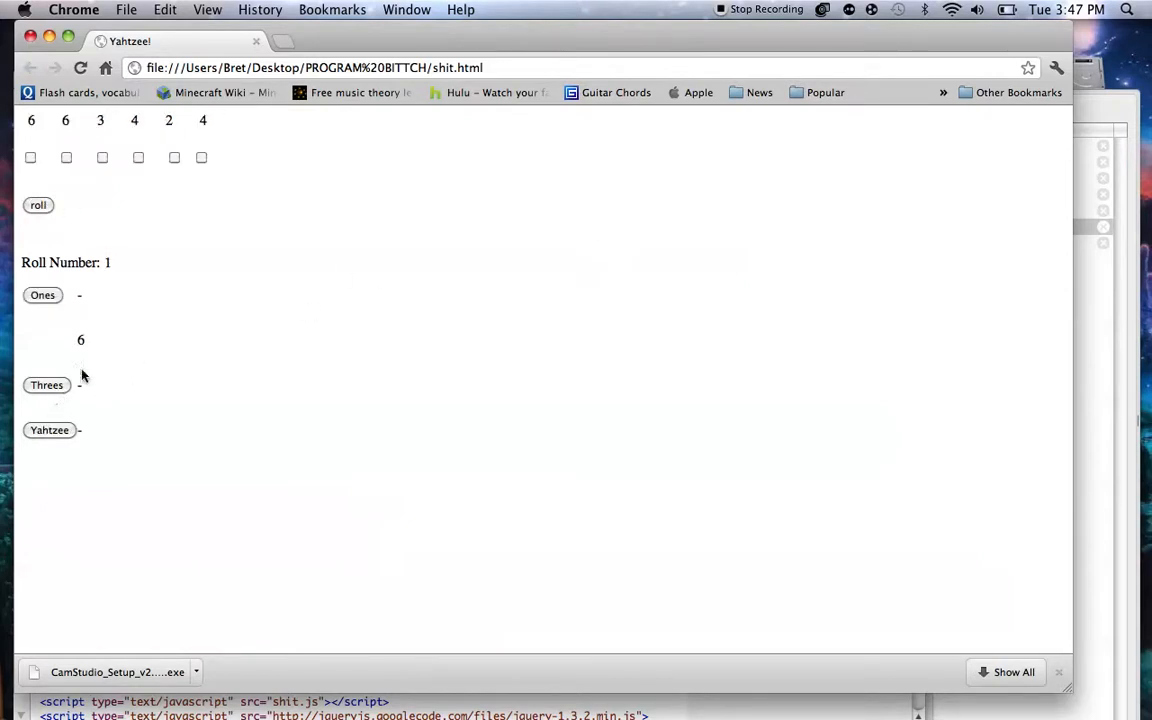
pyautogui.moveTo(255, 175)
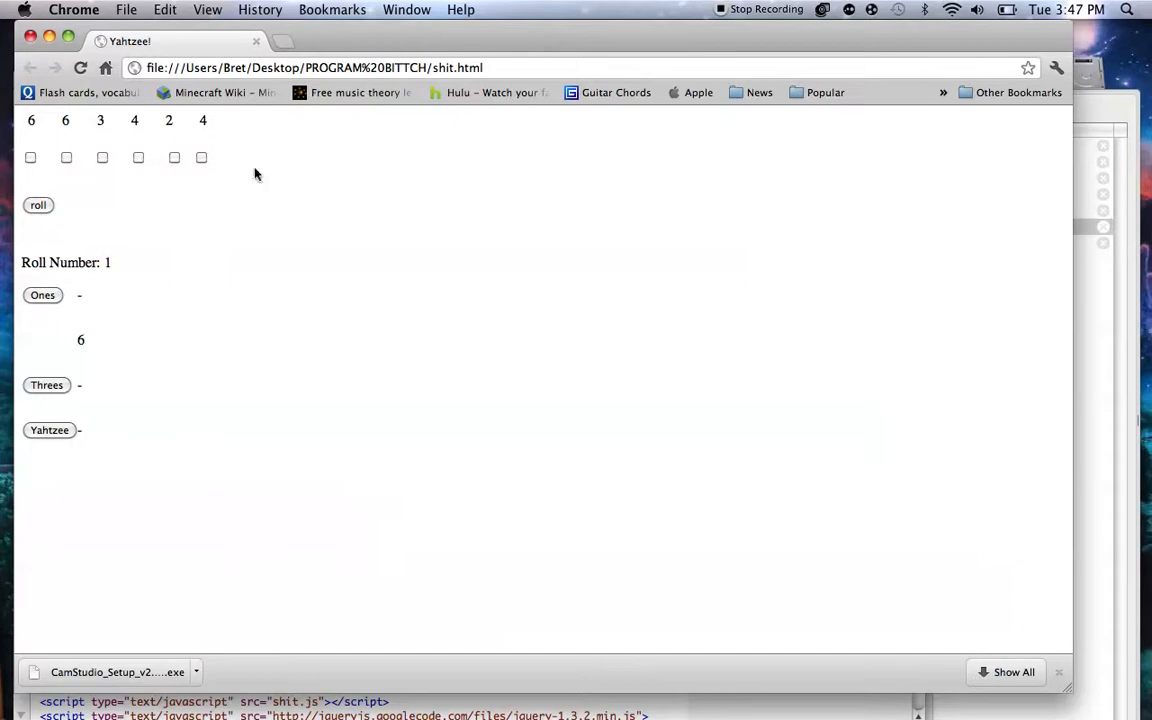
pyautogui.click(42, 294)
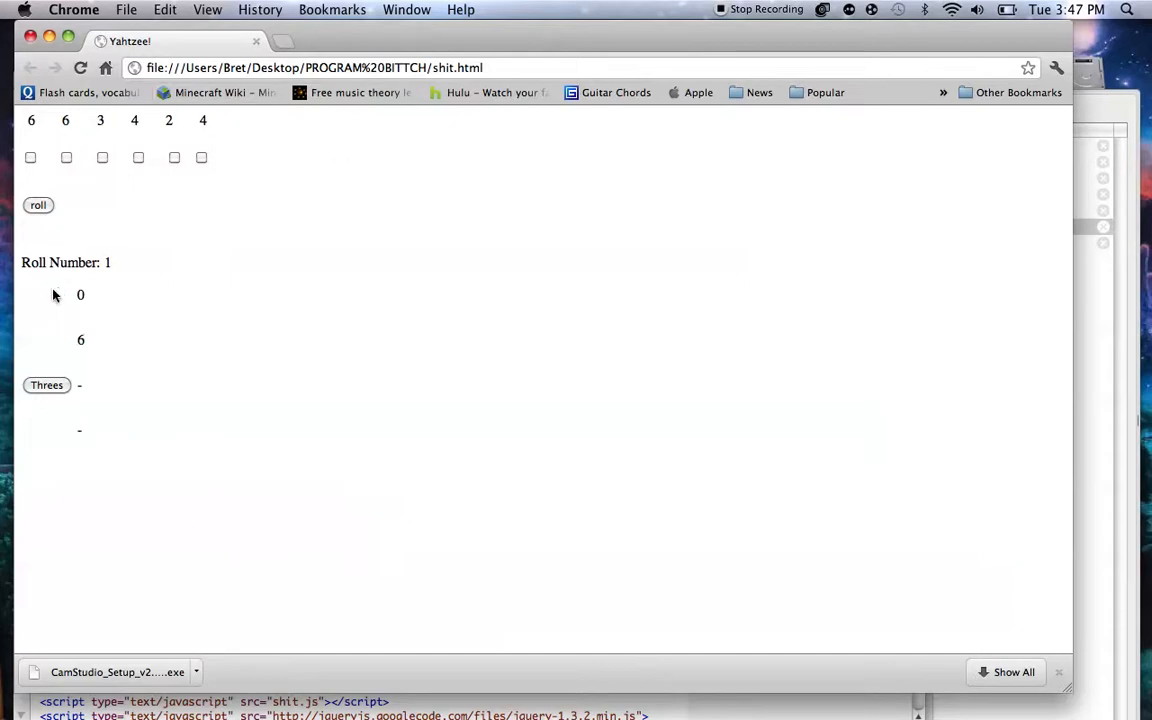
pyautogui.click(47, 385)
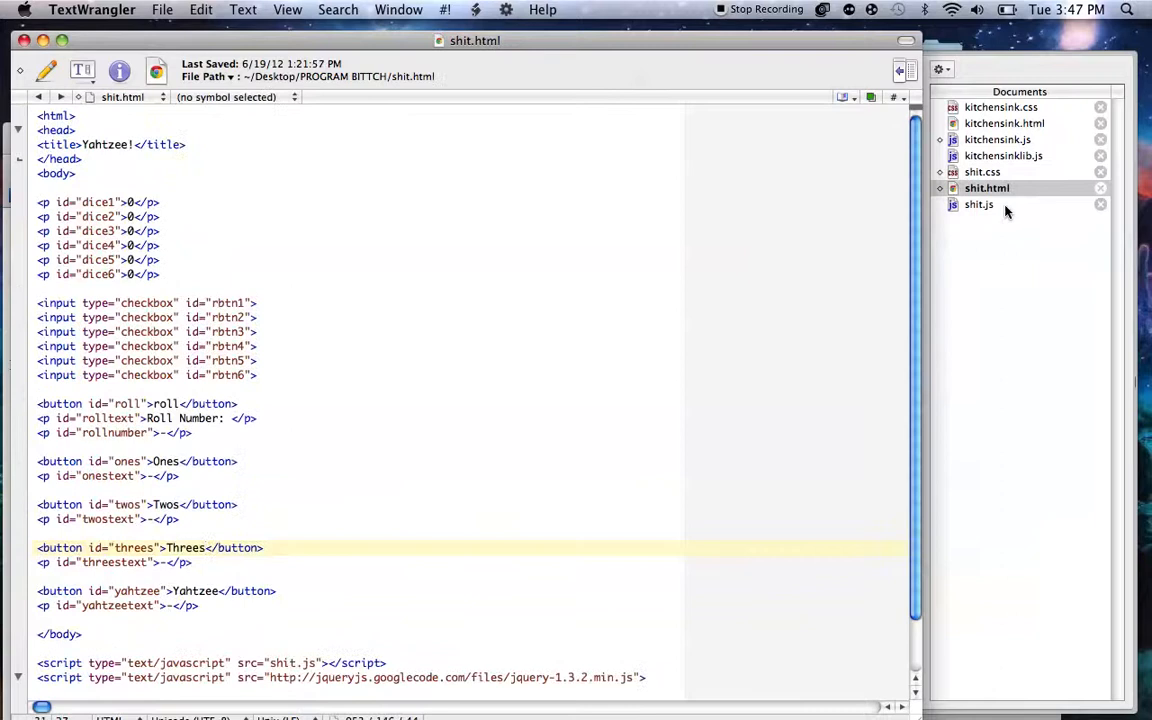
# Open the game's shit.js script from the TextWrangler Documents drawer
pyautogui.click(979, 204)
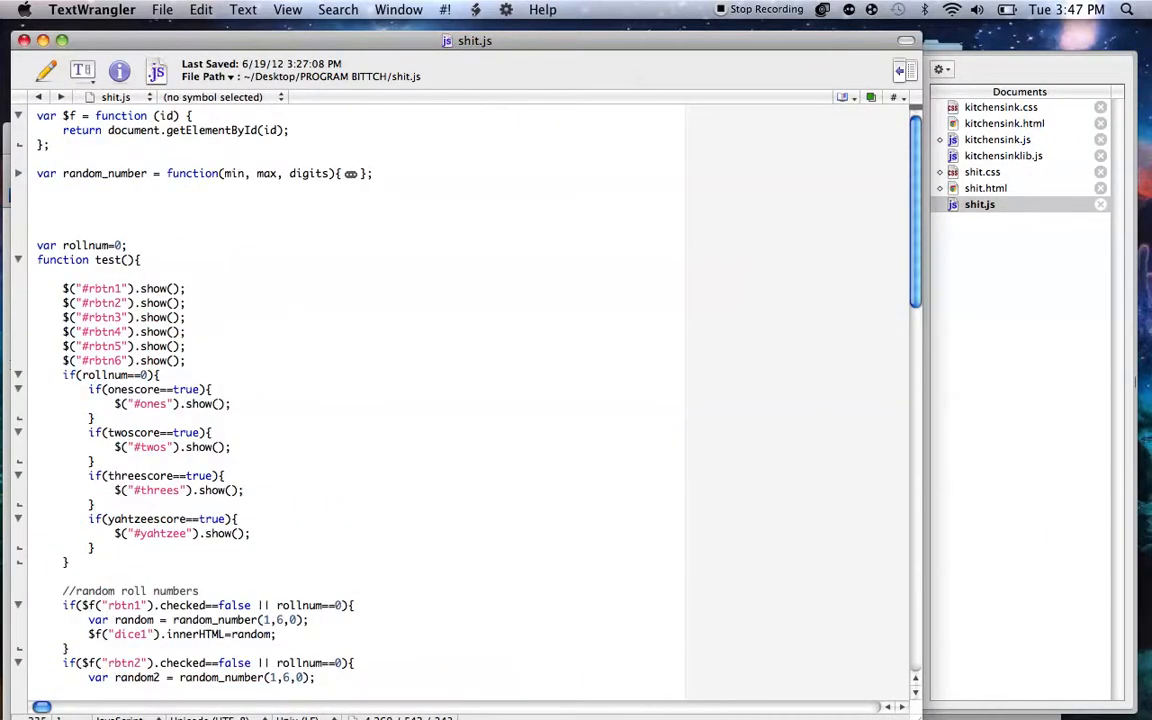
pyautogui.moveTo(680, 99)
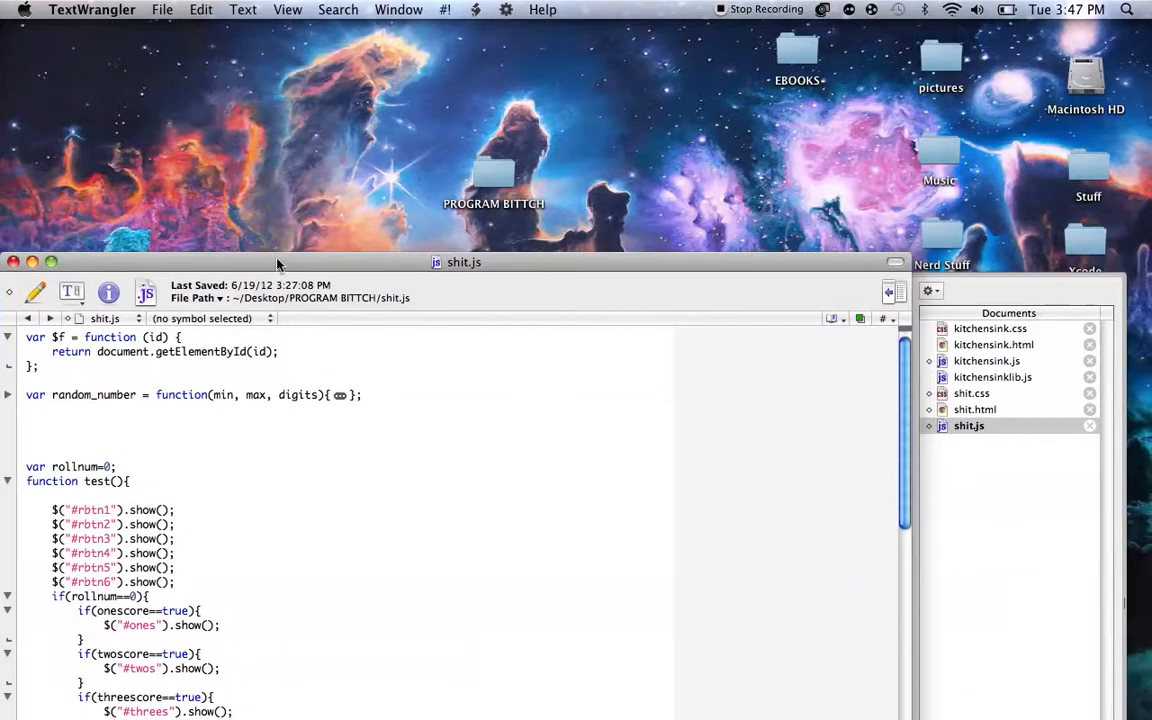
pyautogui.moveTo(1075, 414)
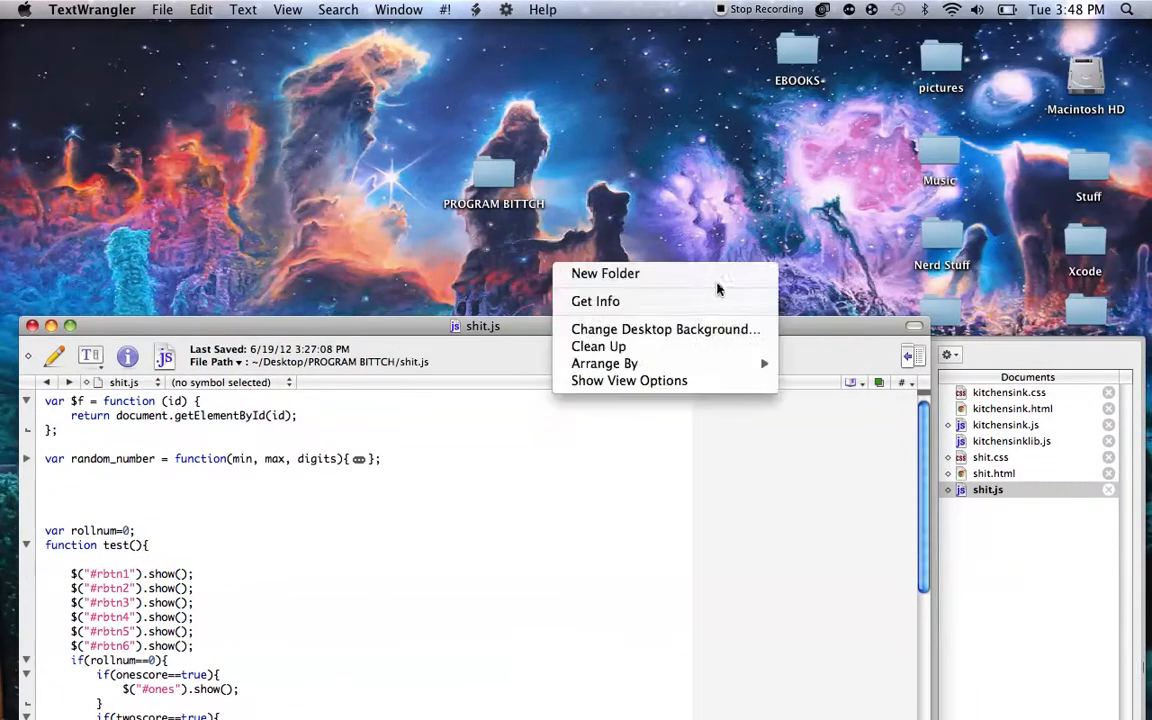
# Add an untitled folder to the Finder Desktop and return to TextWrangler
pyautogui.click(605, 273)
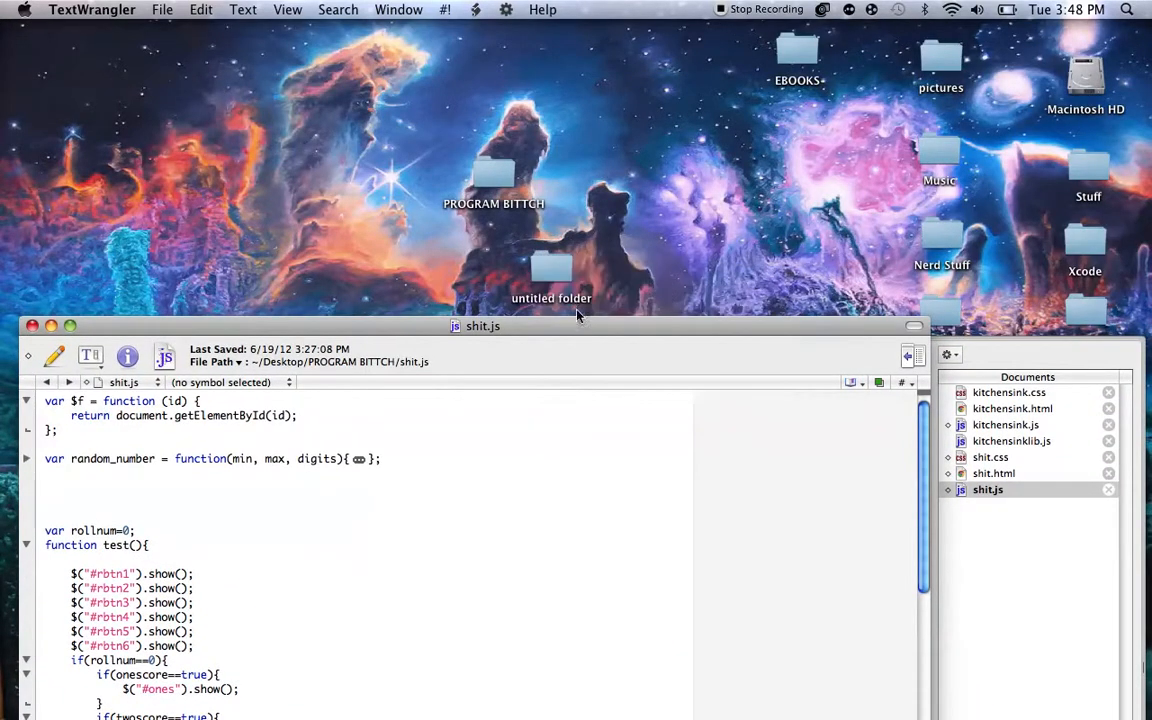
pyautogui.click(551, 268)
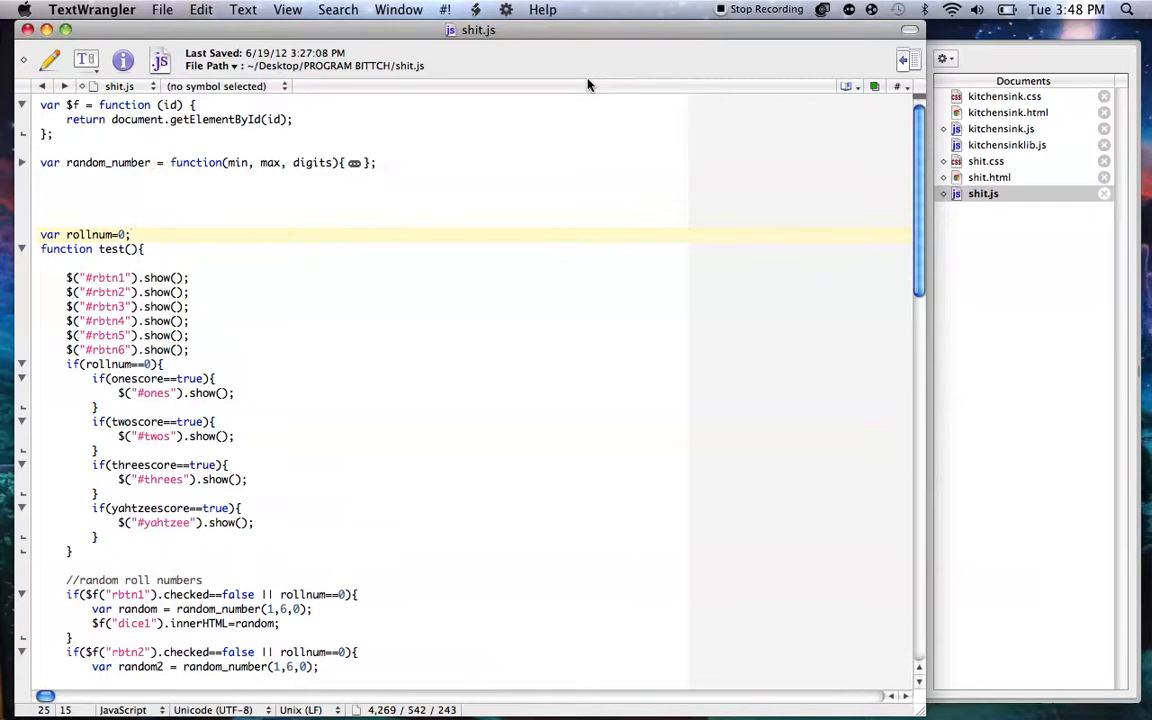
pyautogui.click(131, 234)
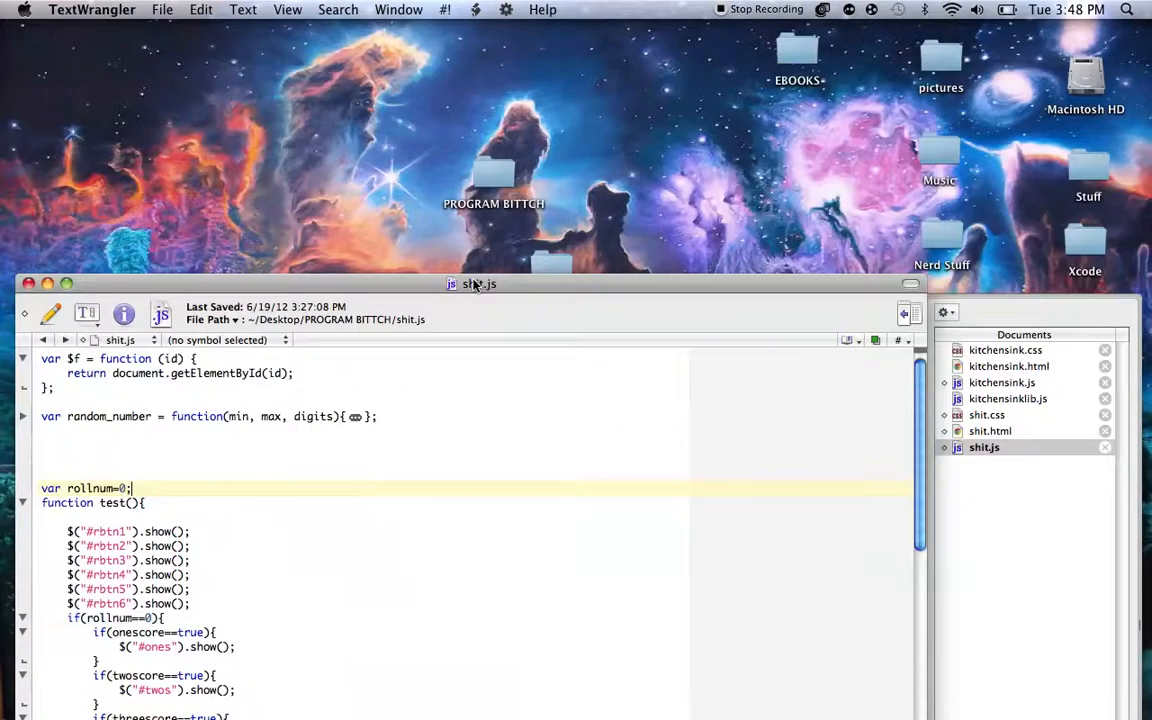
pyautogui.click(162, 9)
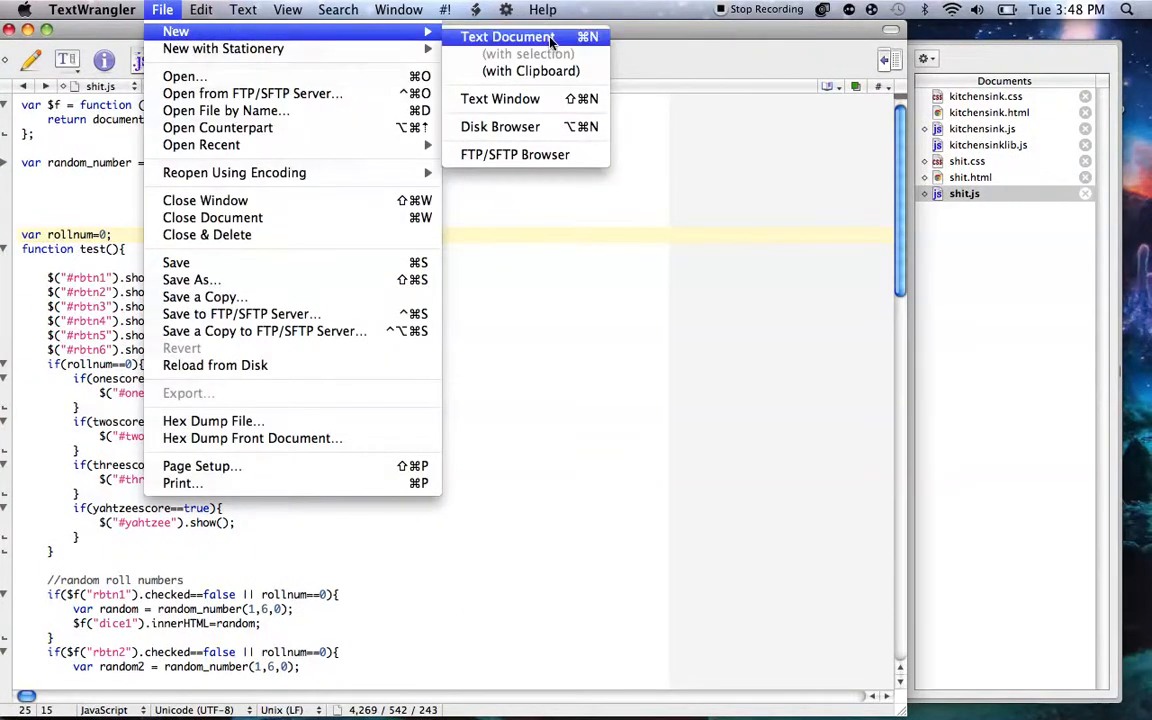
# Save a new blank document as tutorial.html in the Desktop's Tutorial folder
pyautogui.click(508, 37)
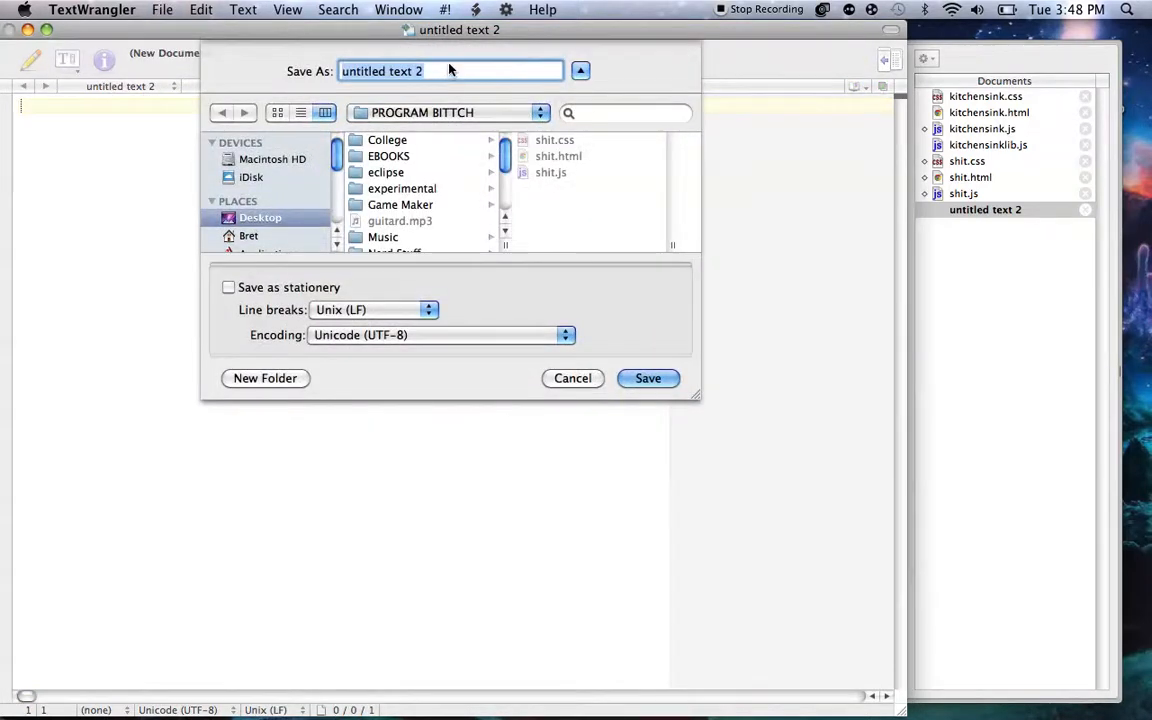
pyautogui.write('tutorial')
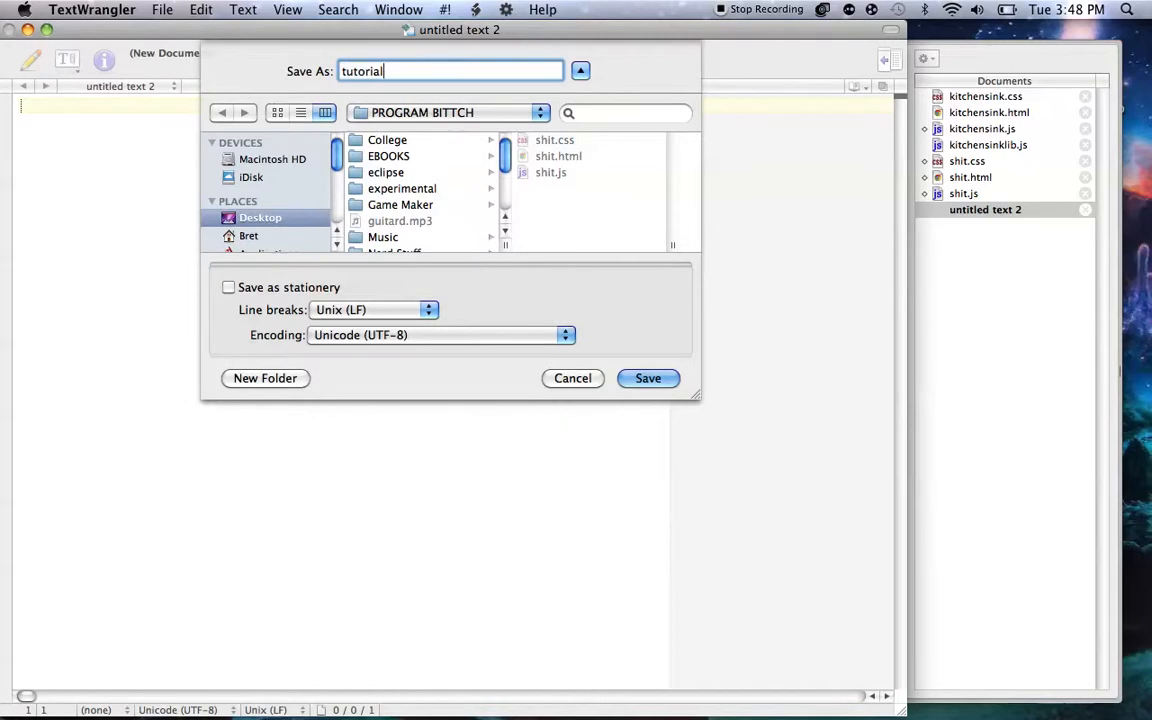
pyautogui.write('.html')
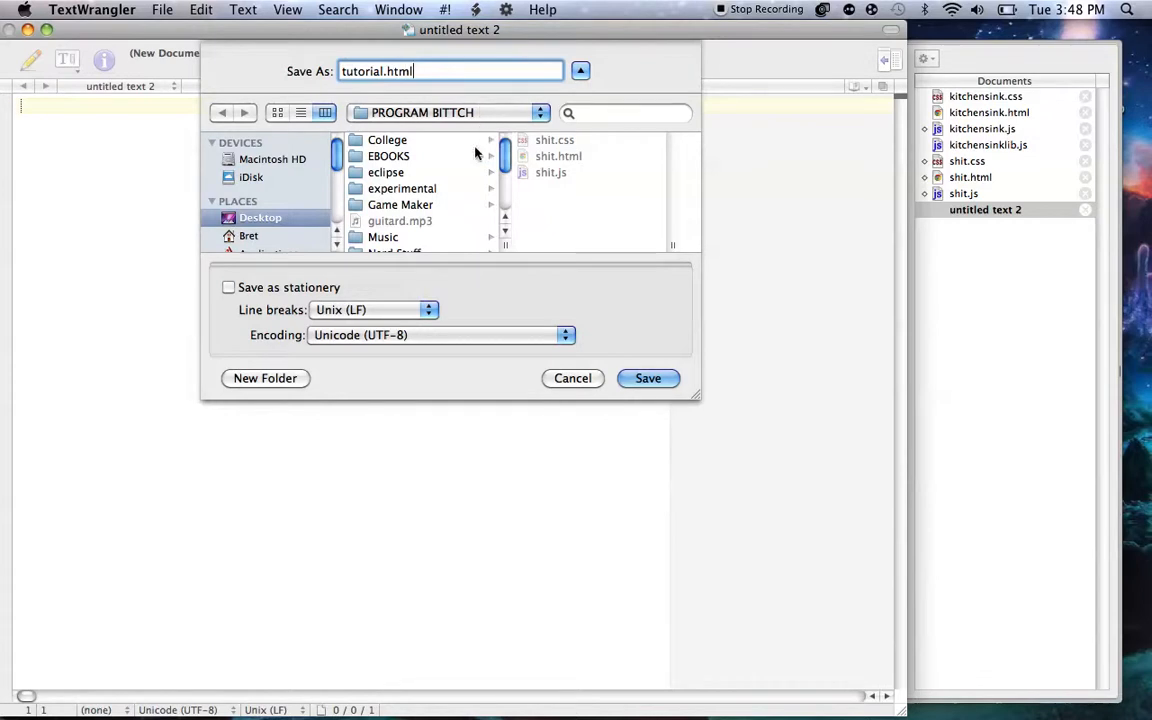
pyautogui.scroll(-3)
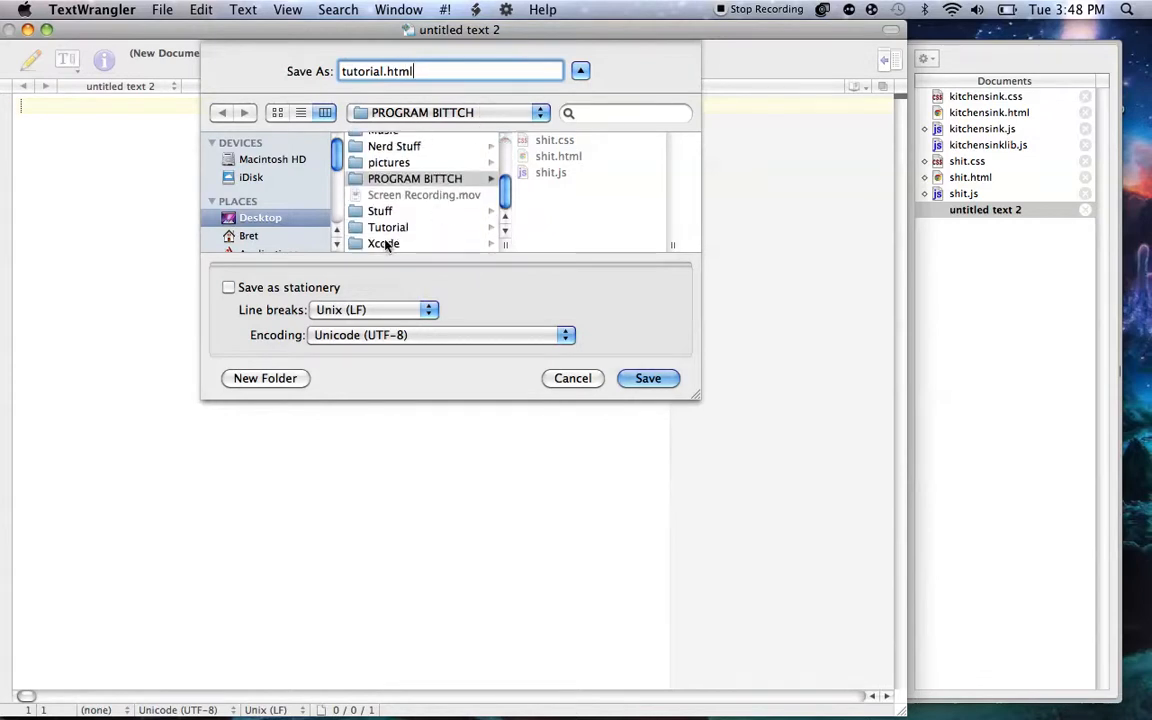
pyautogui.click(388, 226)
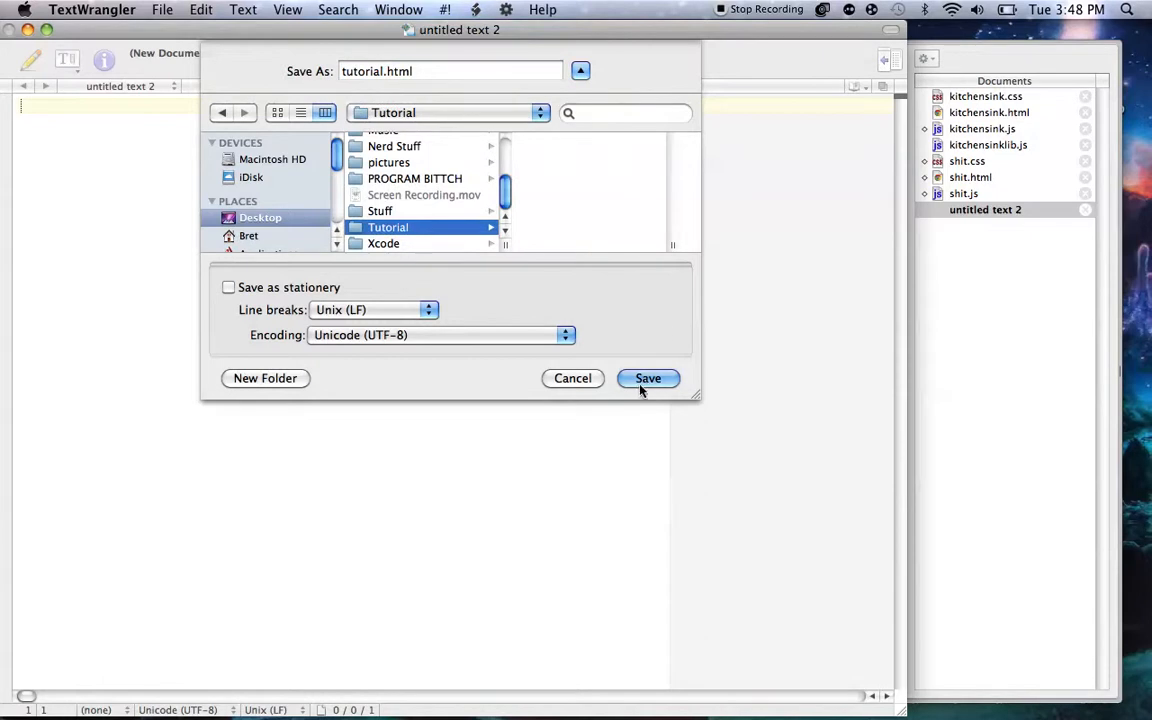
pyautogui.click(647, 378)
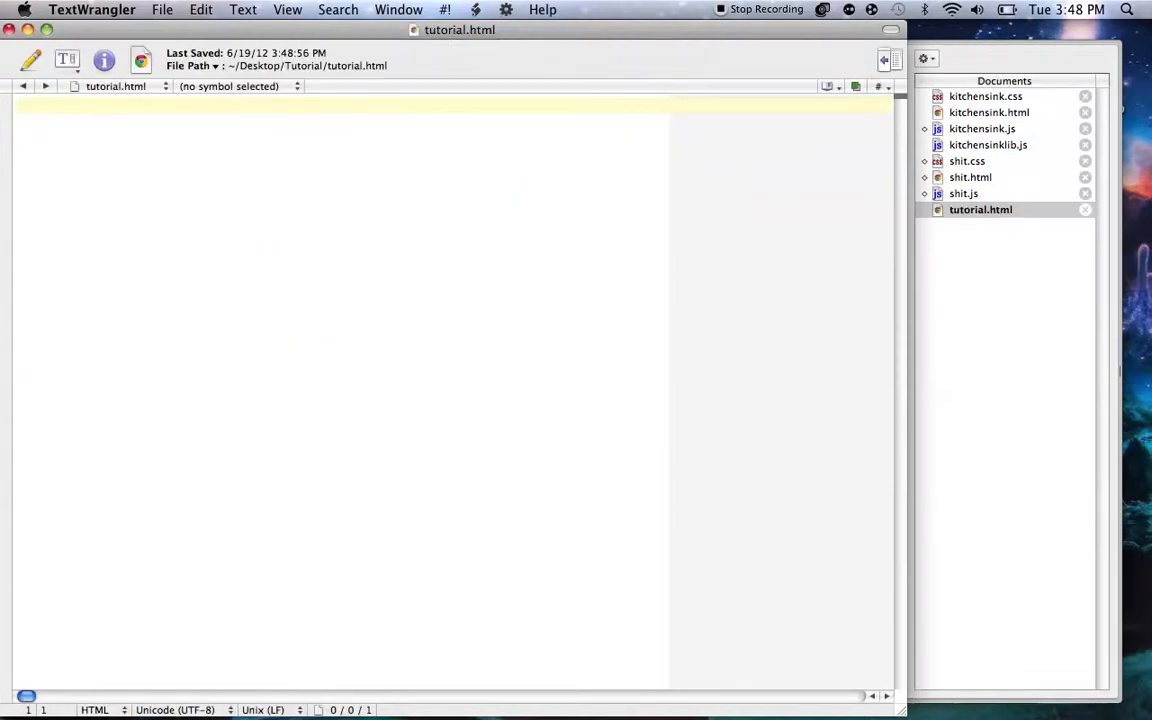
pyautogui.click(162, 9)
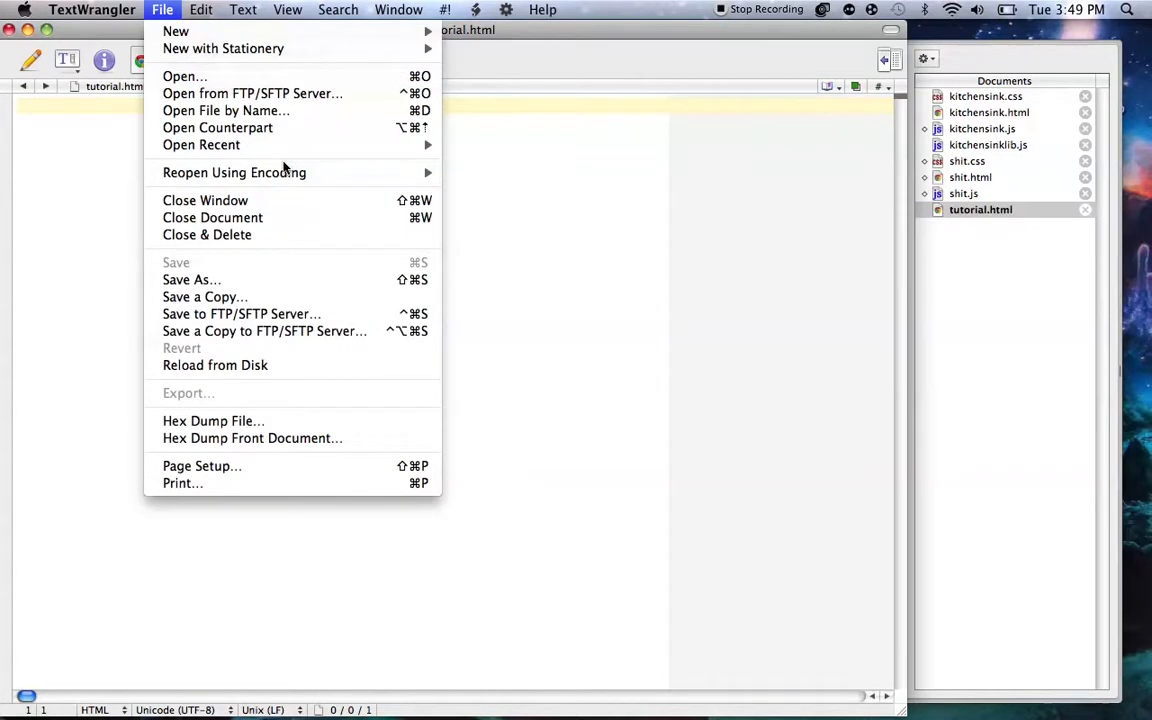
pyautogui.moveTo(234, 172)
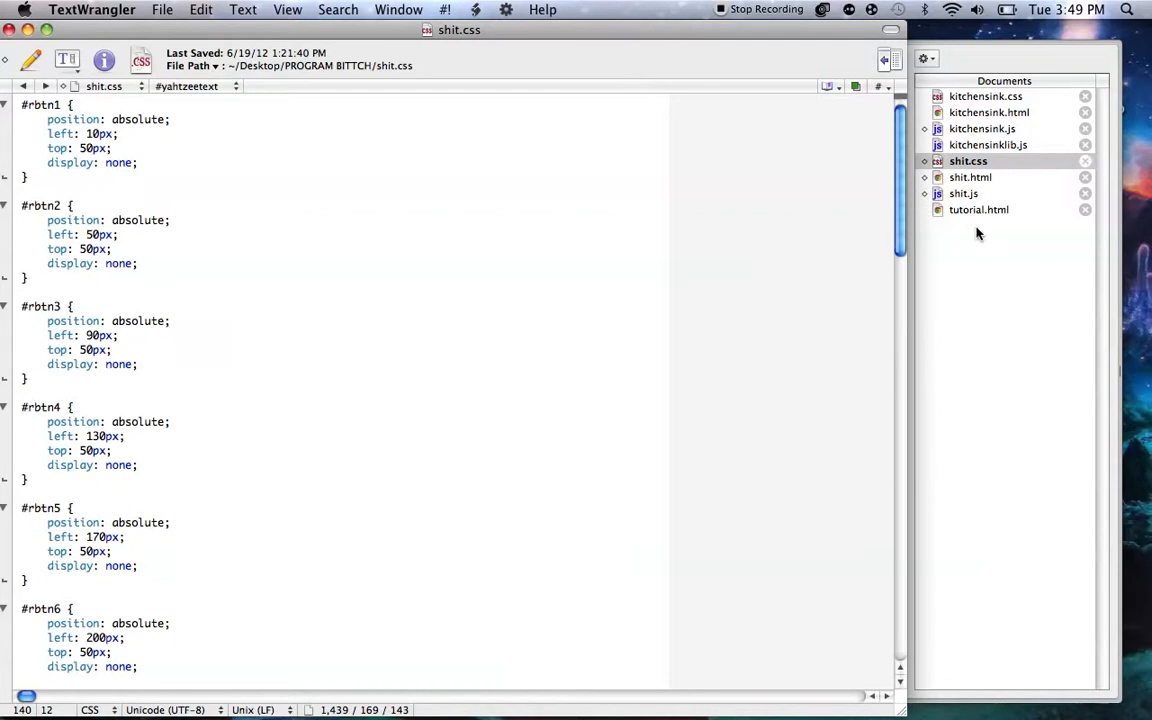
# Scroll through shit.js, then switch back to the empty tutorial.html document
pyautogui.click(964, 193)
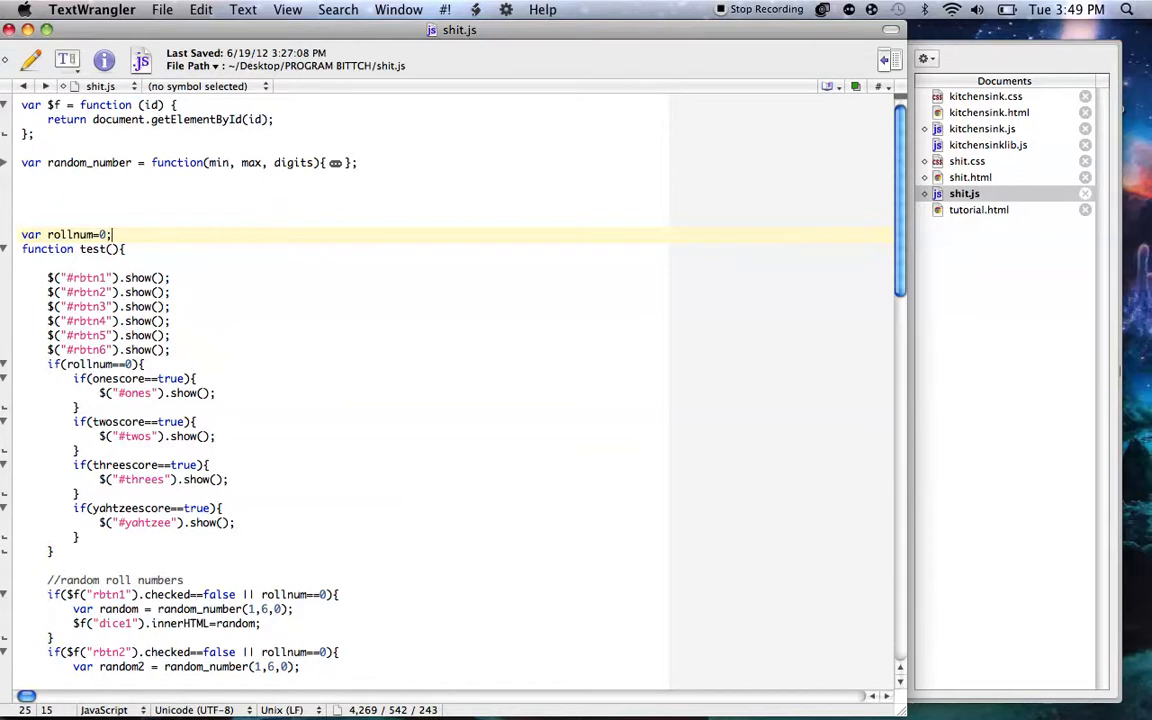
pyautogui.scroll(-3)
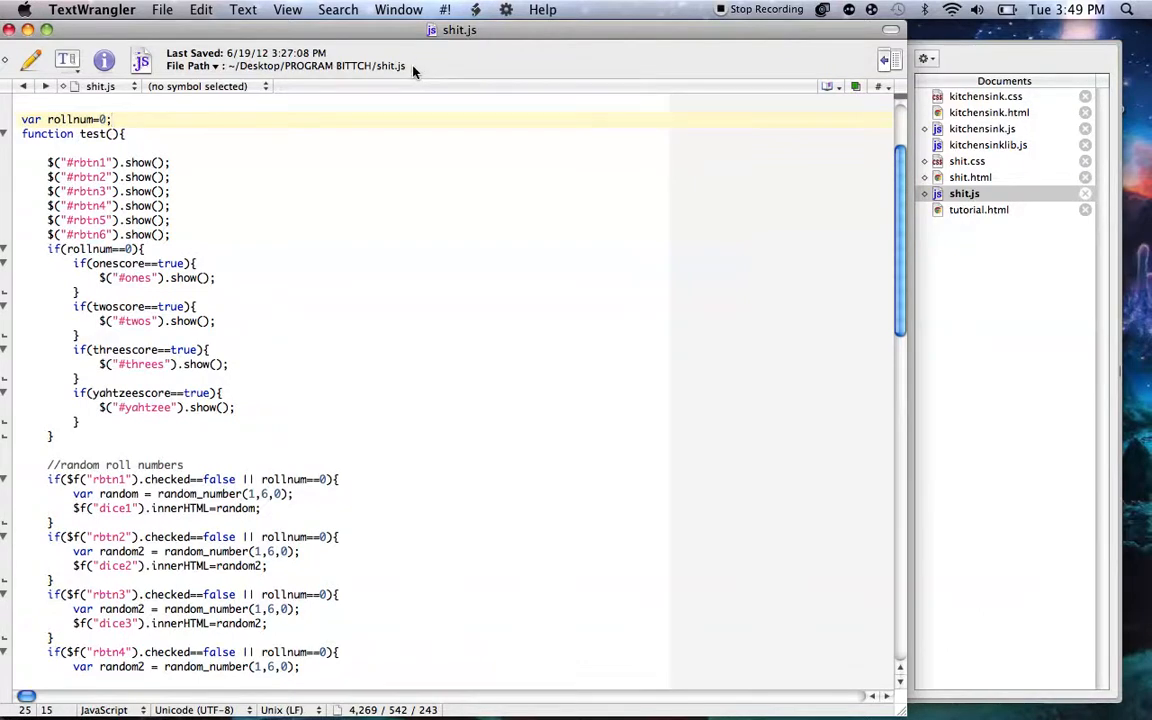
pyautogui.scroll(-3)
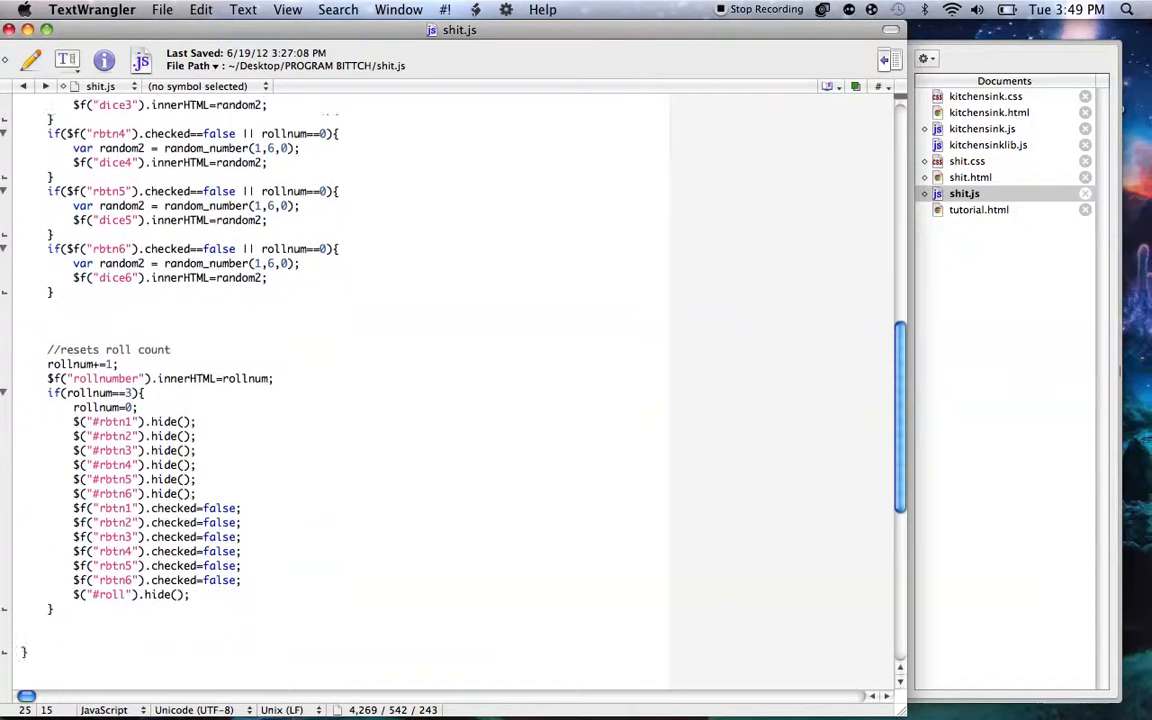
pyautogui.scroll(-3)
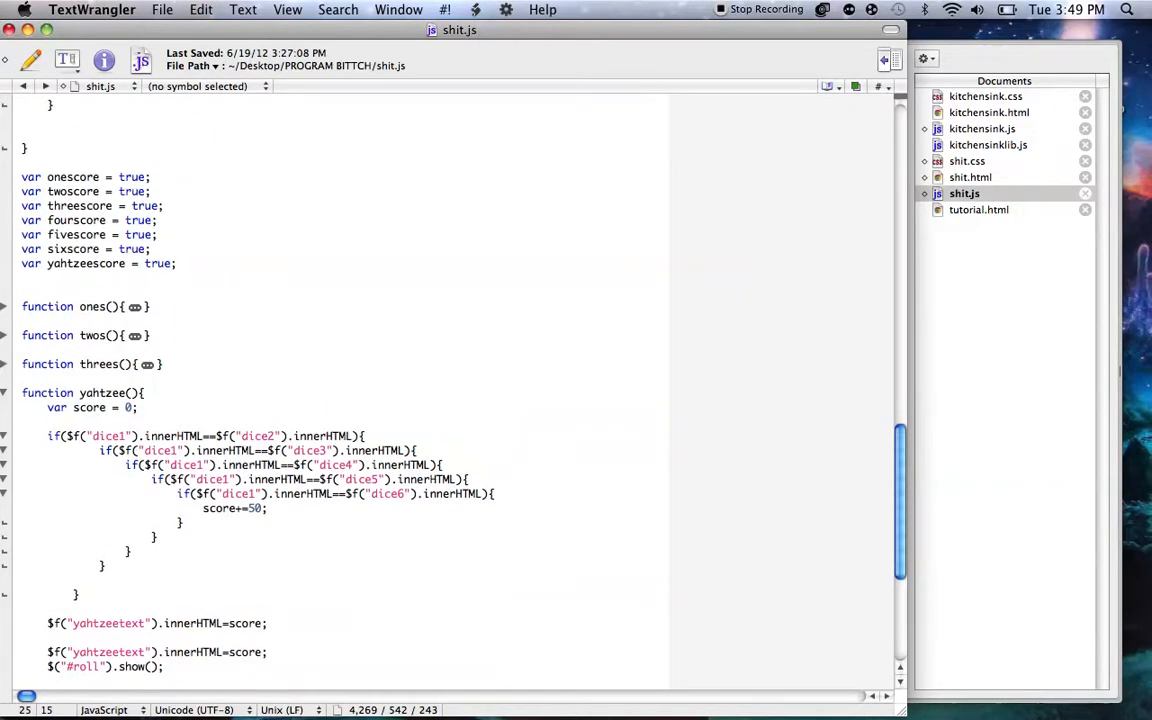
pyautogui.scroll(-3)
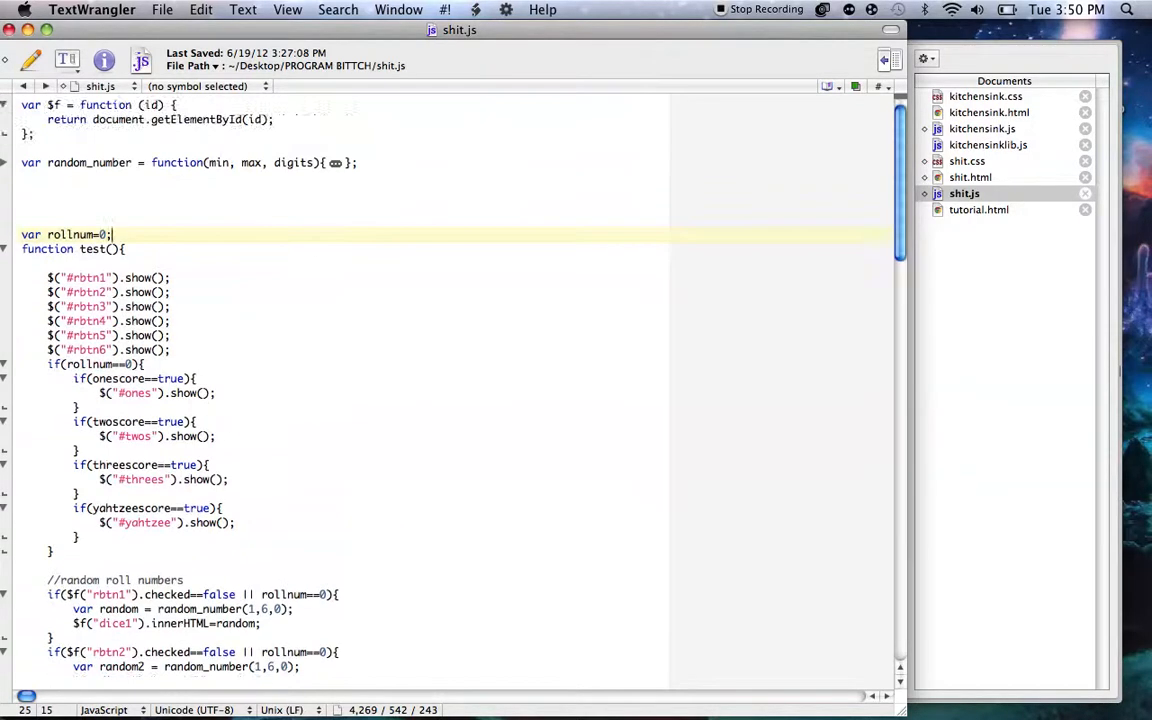
pyautogui.moveTo(996, 185)
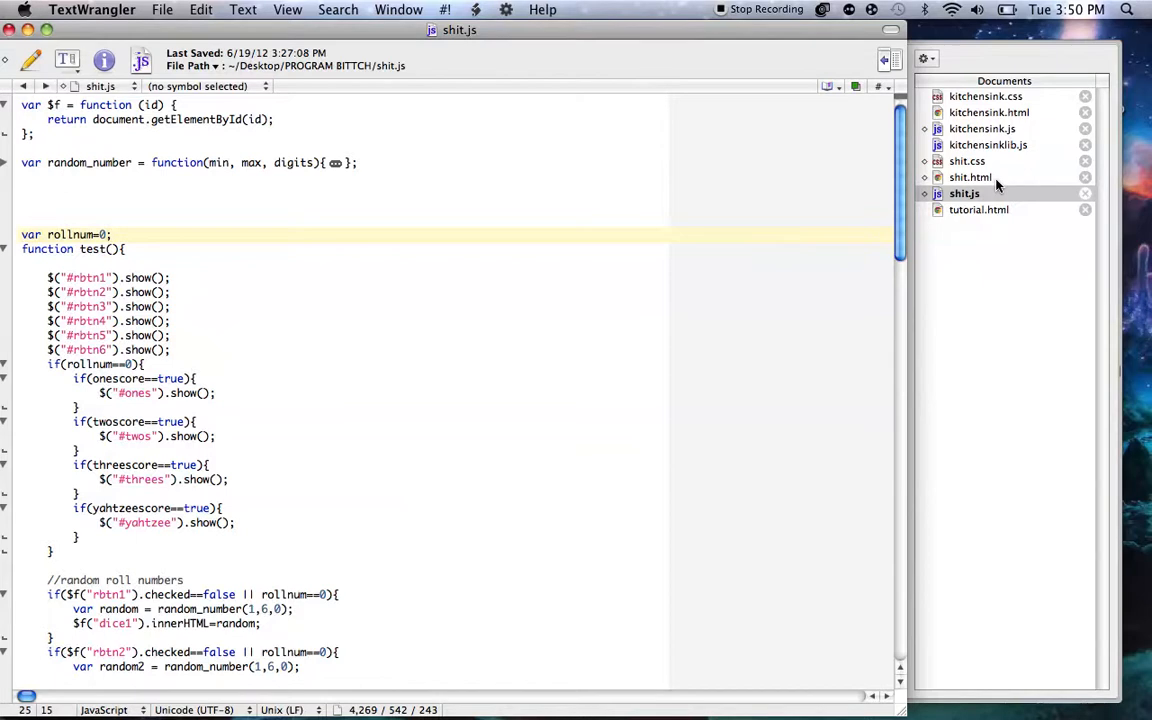
pyautogui.click(971, 177)
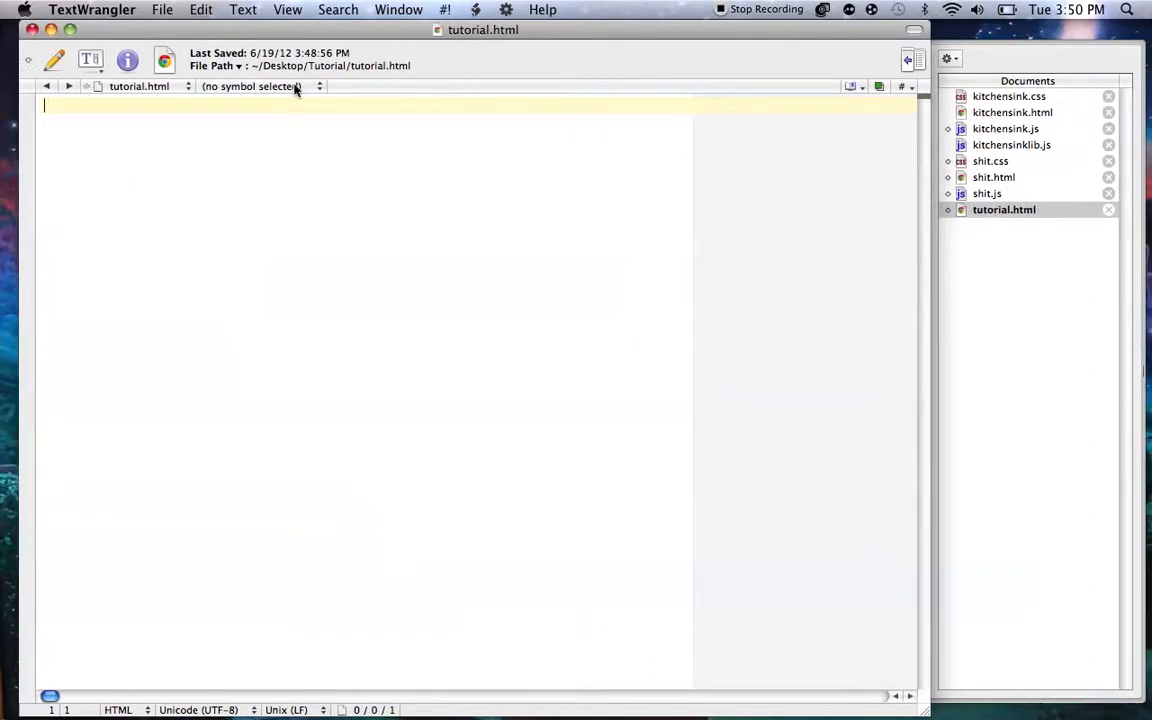
# Make a second blank document and save it as tutorial.css beside tutorial.html
pyautogui.click(162, 9)
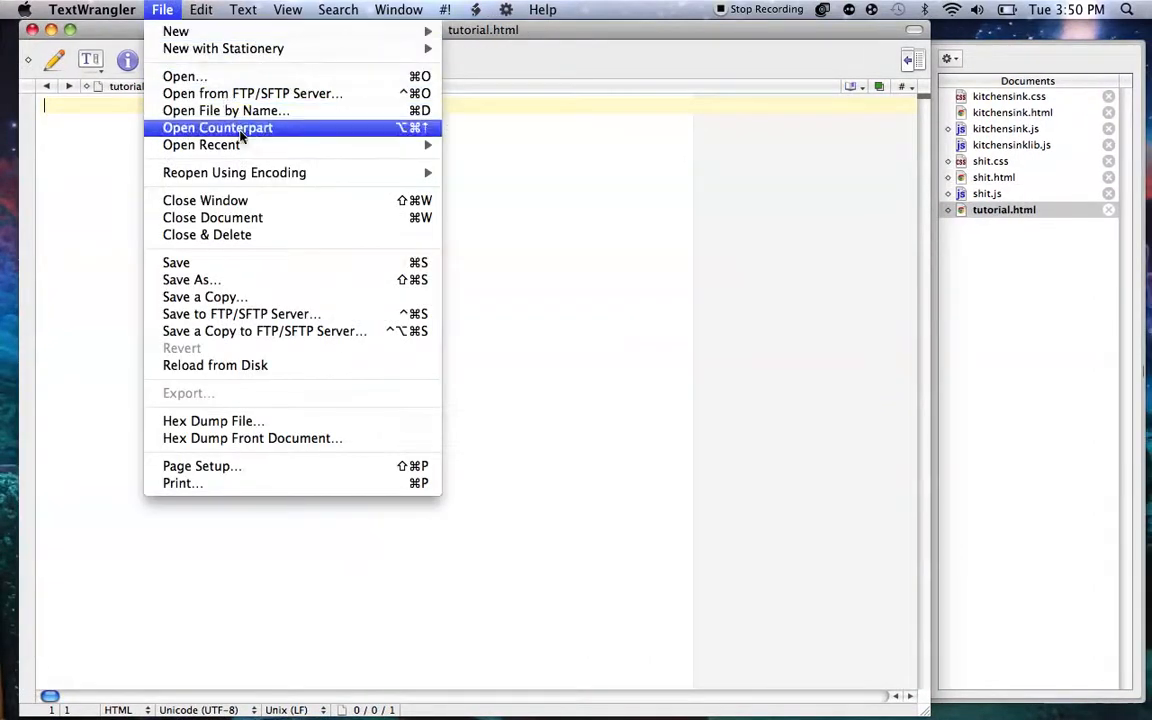
pyautogui.moveTo(175, 31)
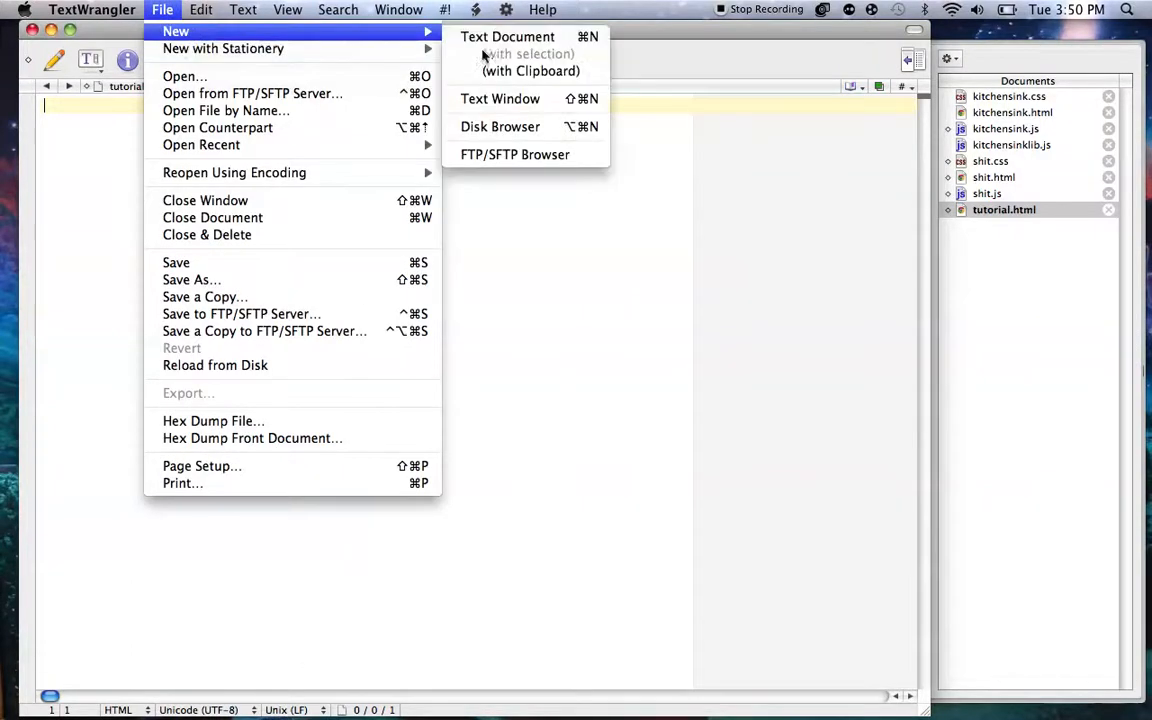
pyautogui.click(507, 36)
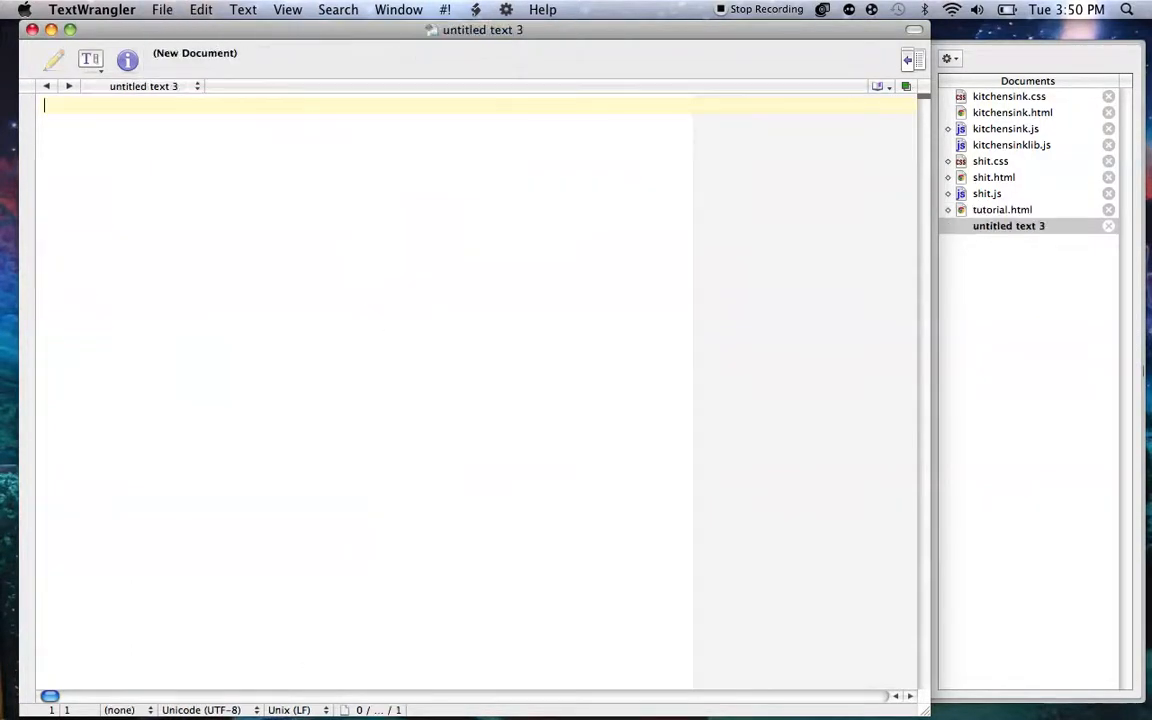
pyautogui.click(162, 9)
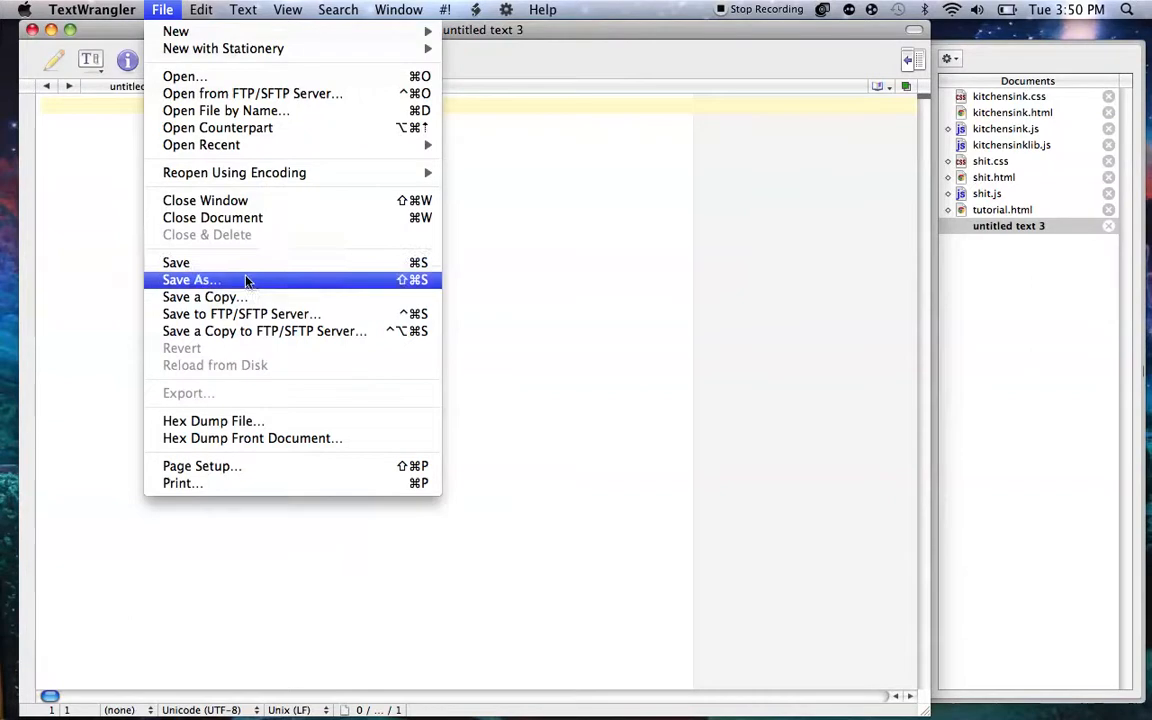
pyautogui.click(190, 279)
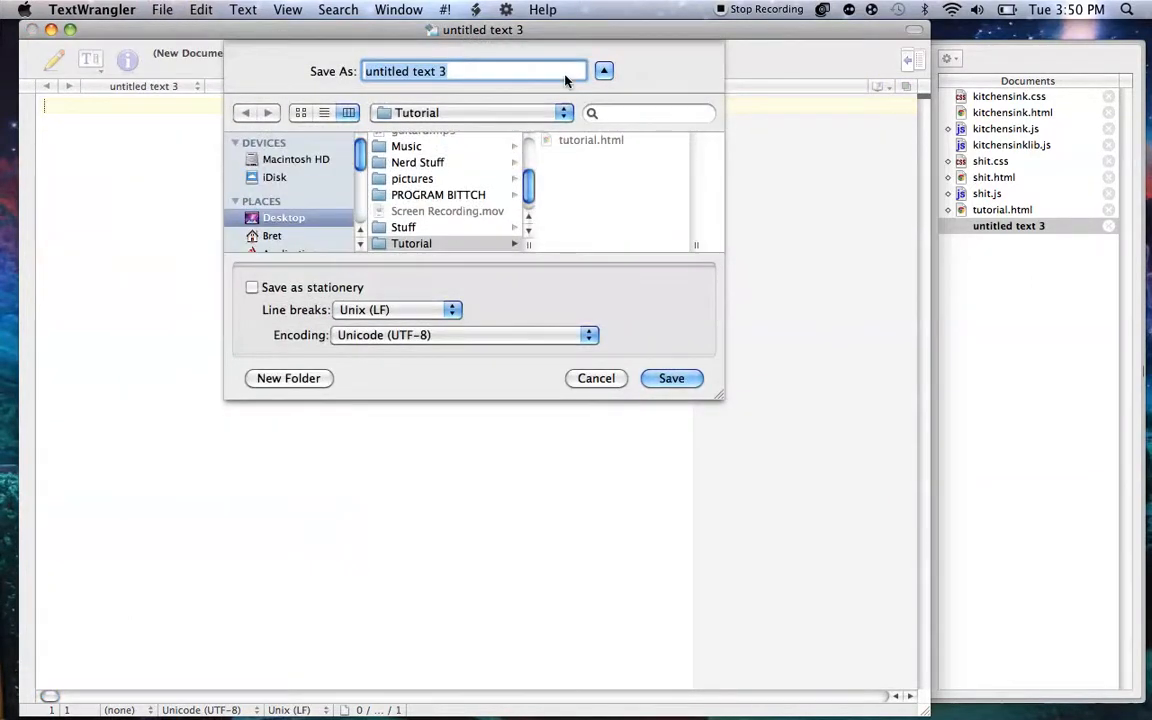
pyautogui.write('tutorial')
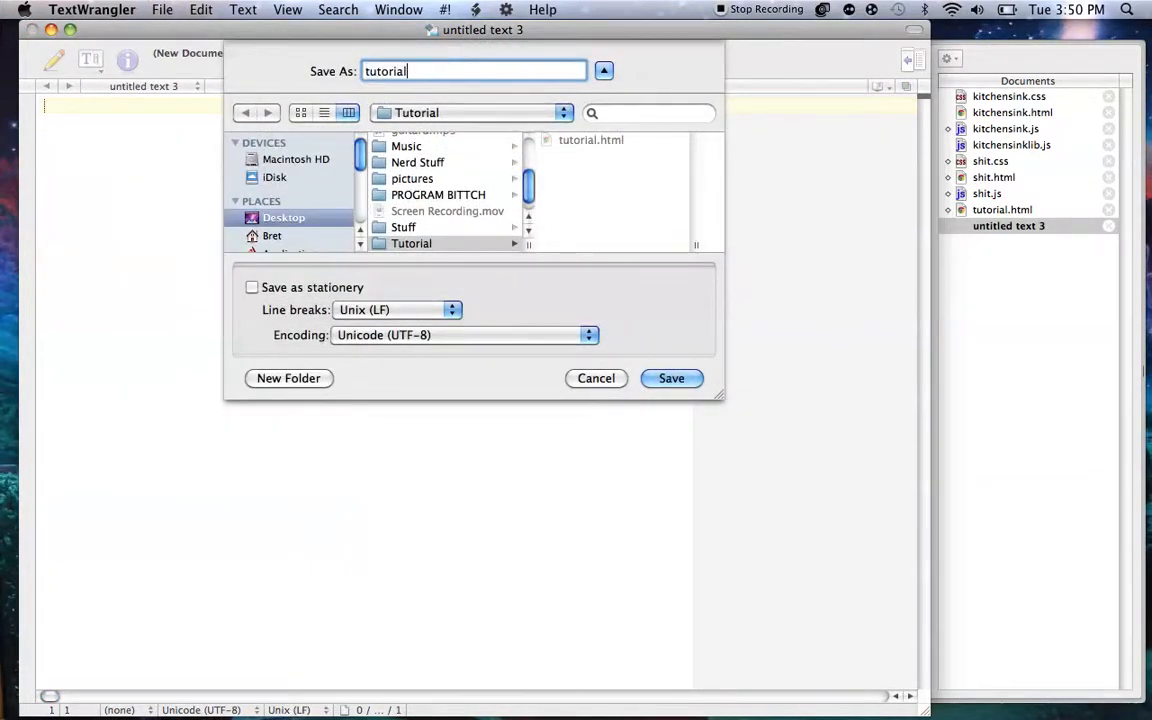
pyautogui.write('.css')
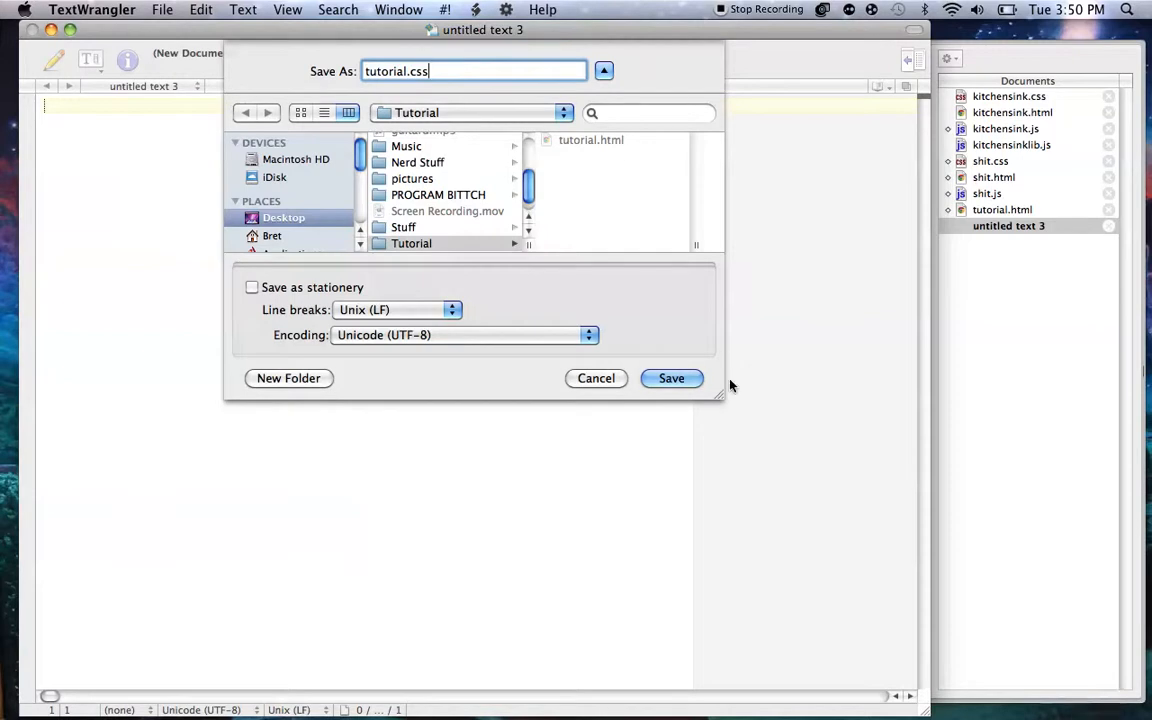
pyautogui.click(671, 378)
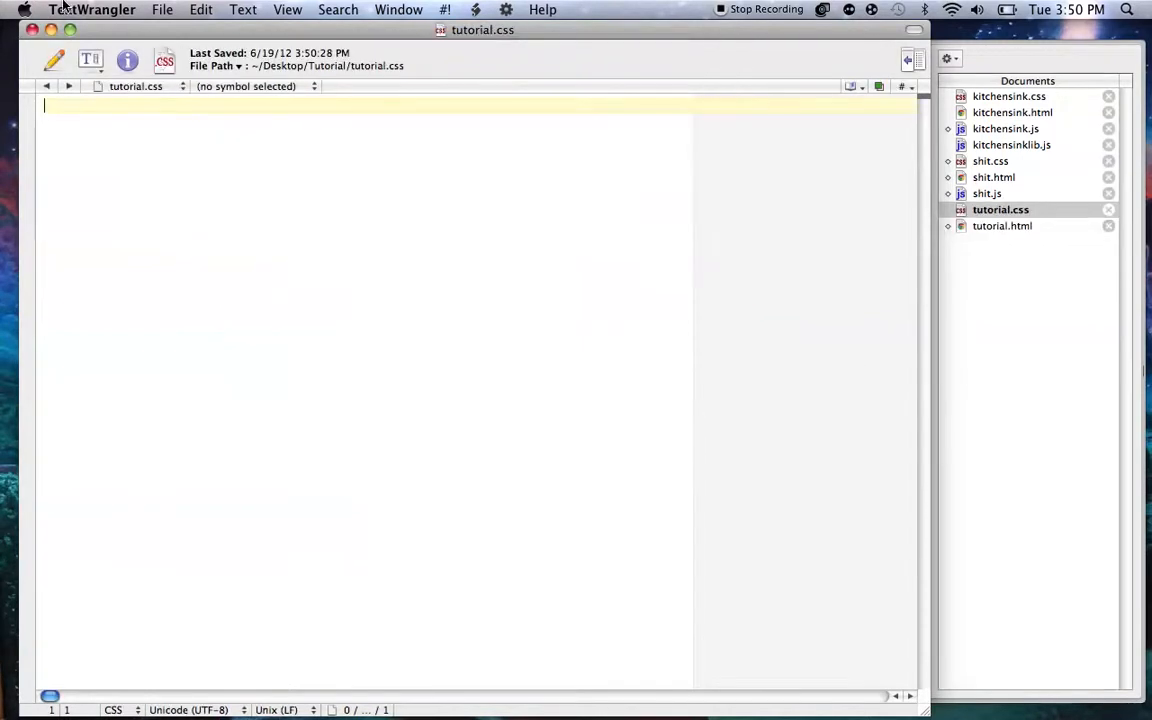
# Make a third blank document and save it as tutorial.js in Tutorial
pyautogui.click(162, 9)
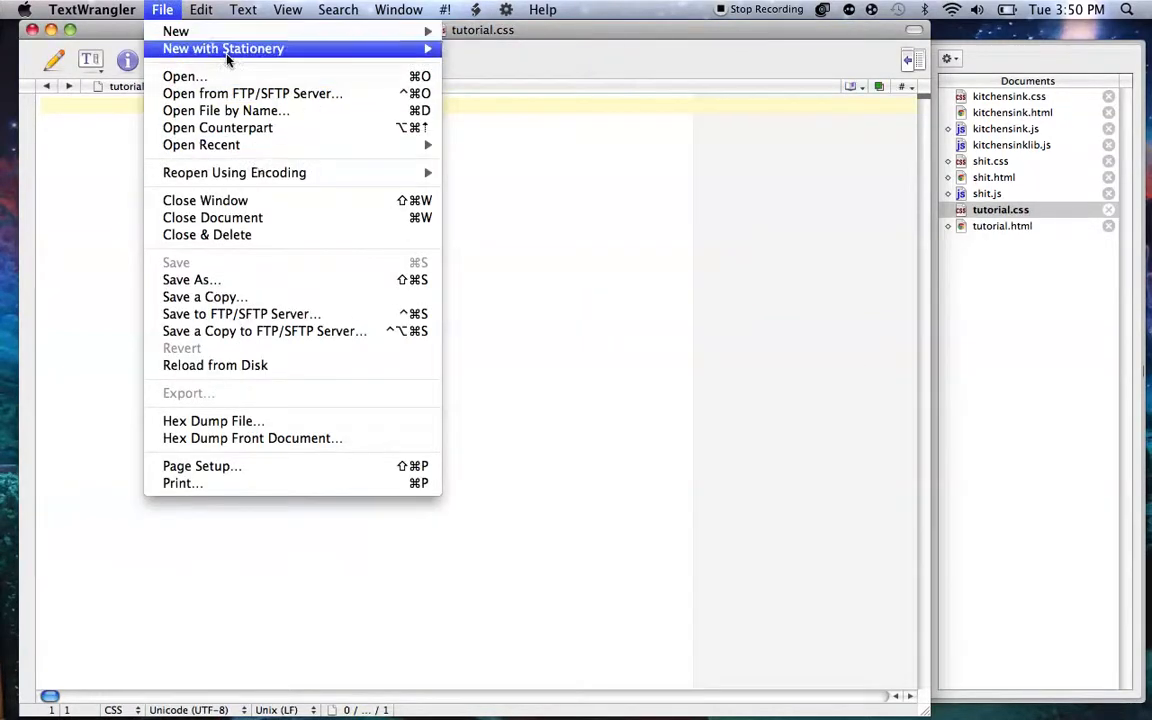
pyautogui.click(175, 31)
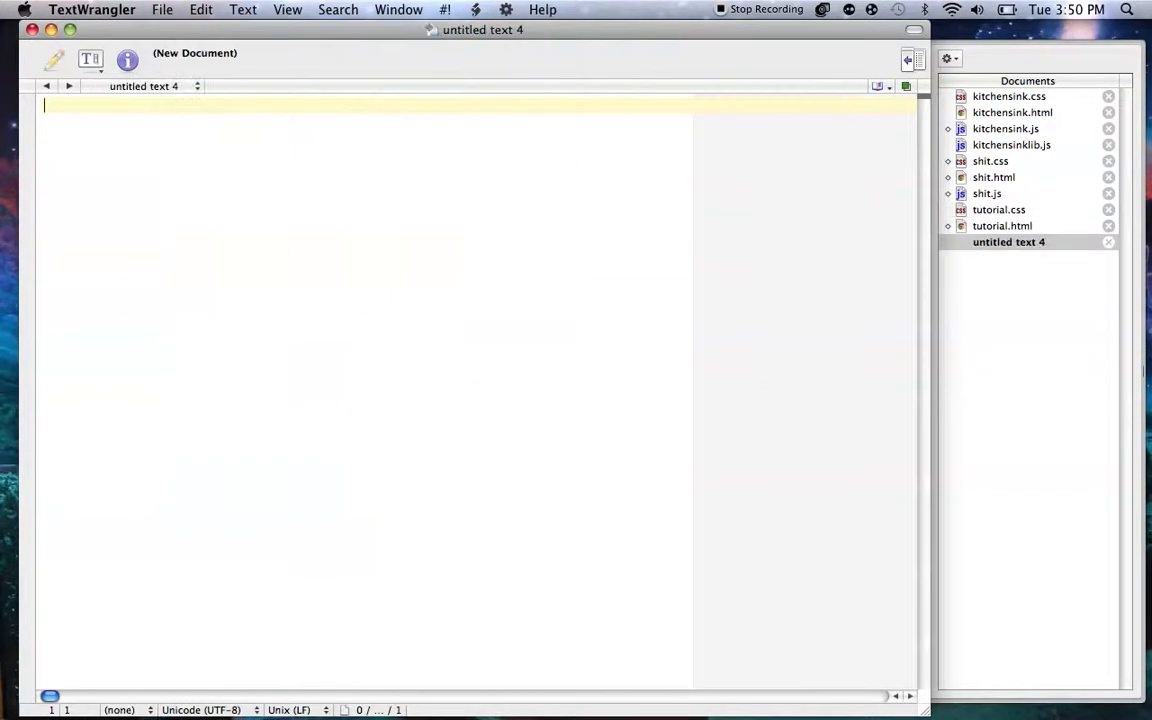
pyautogui.click(162, 9)
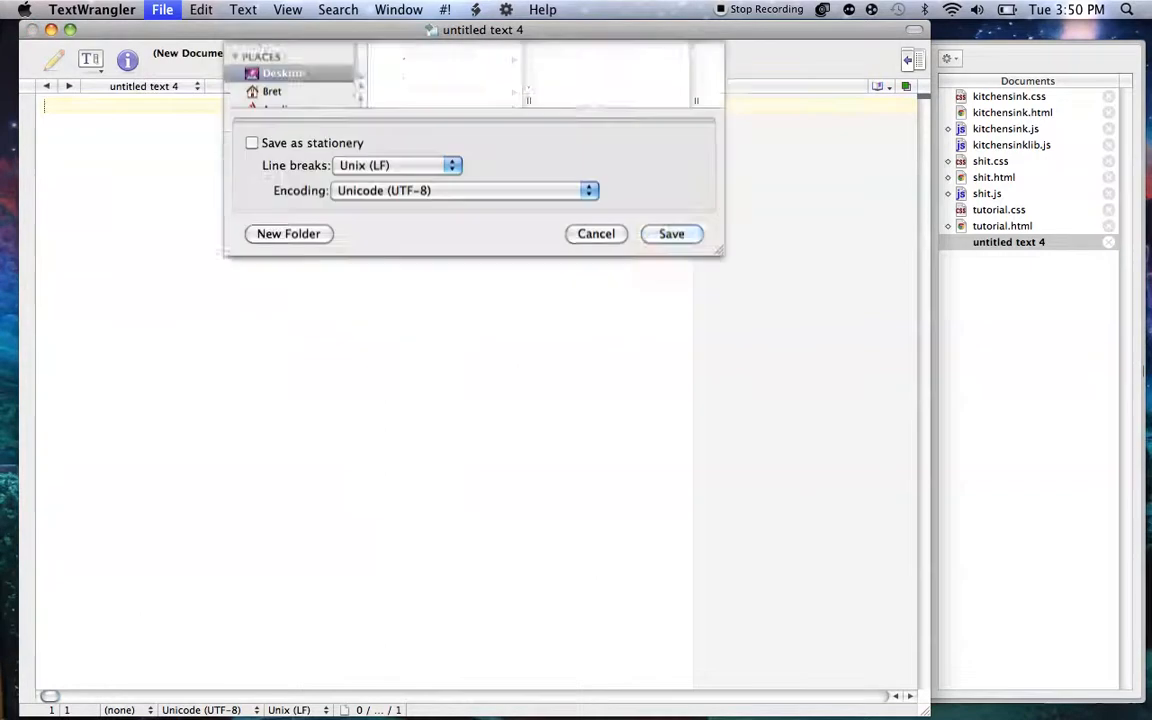
pyautogui.write('tutorial.js')
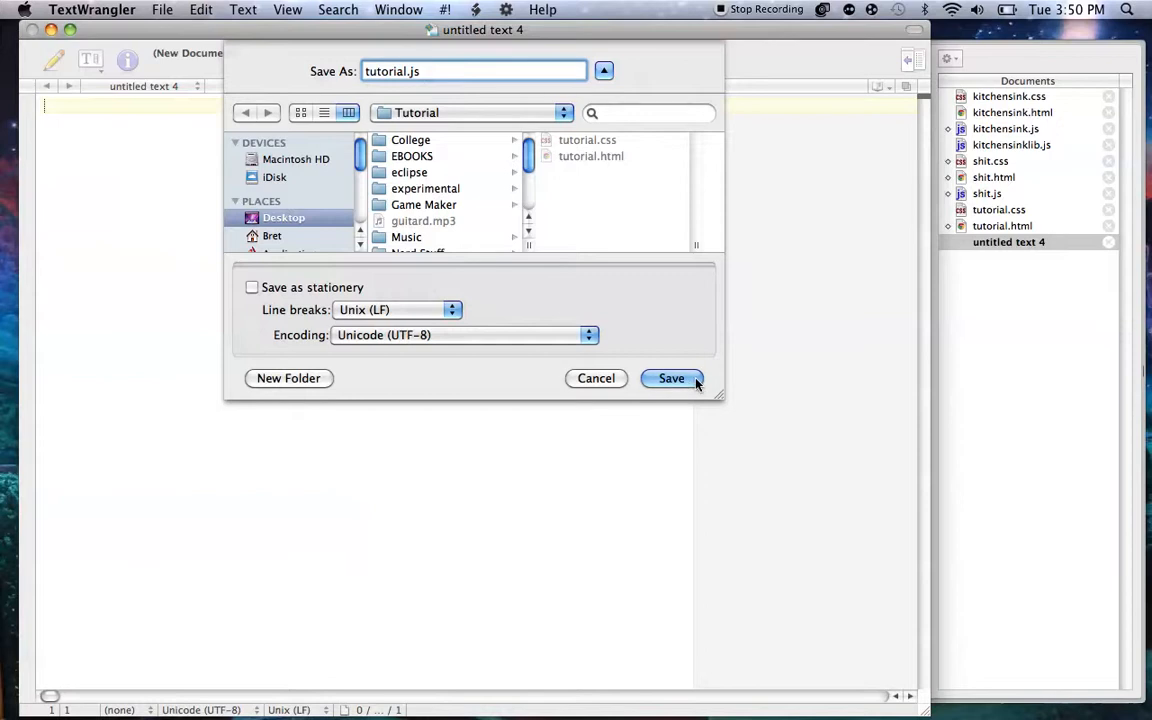
pyautogui.click(671, 378)
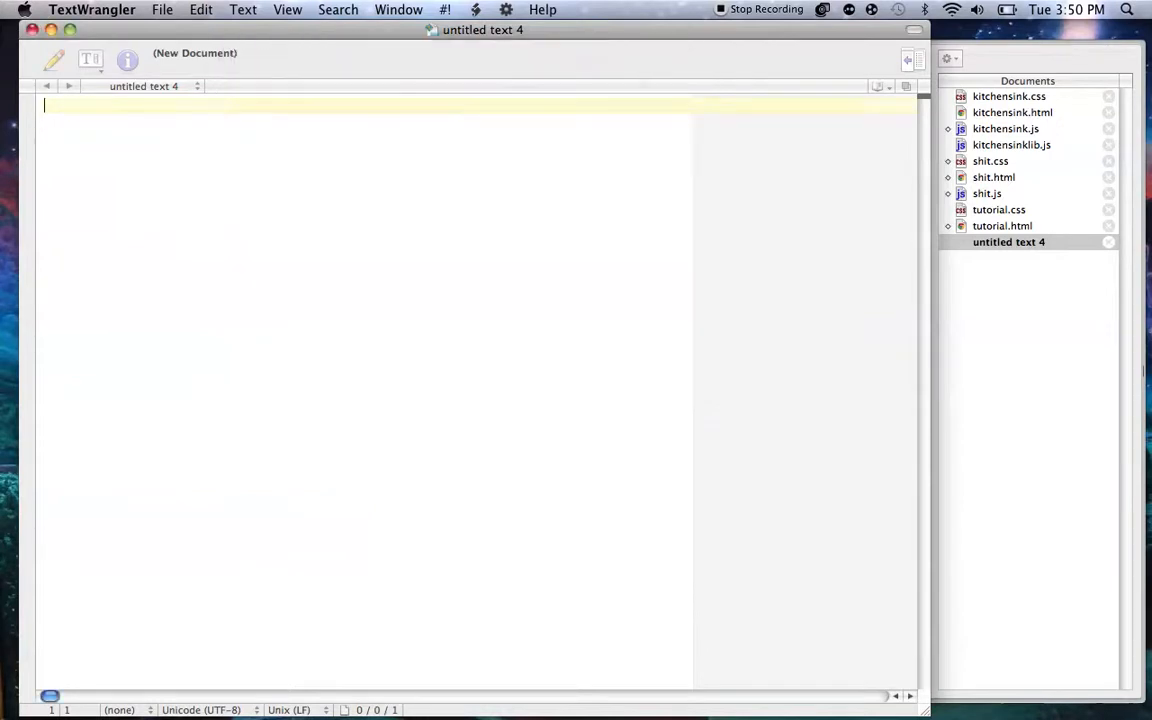